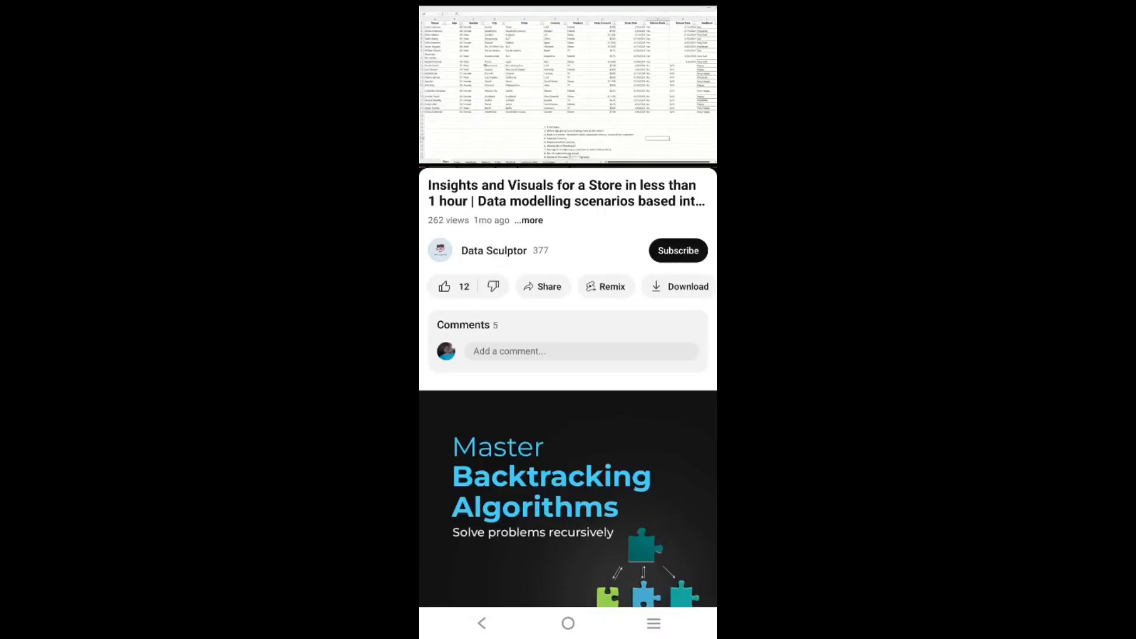
Like the Data Sculptor data modelling video and subscribe to its channel
left_click(445, 287)
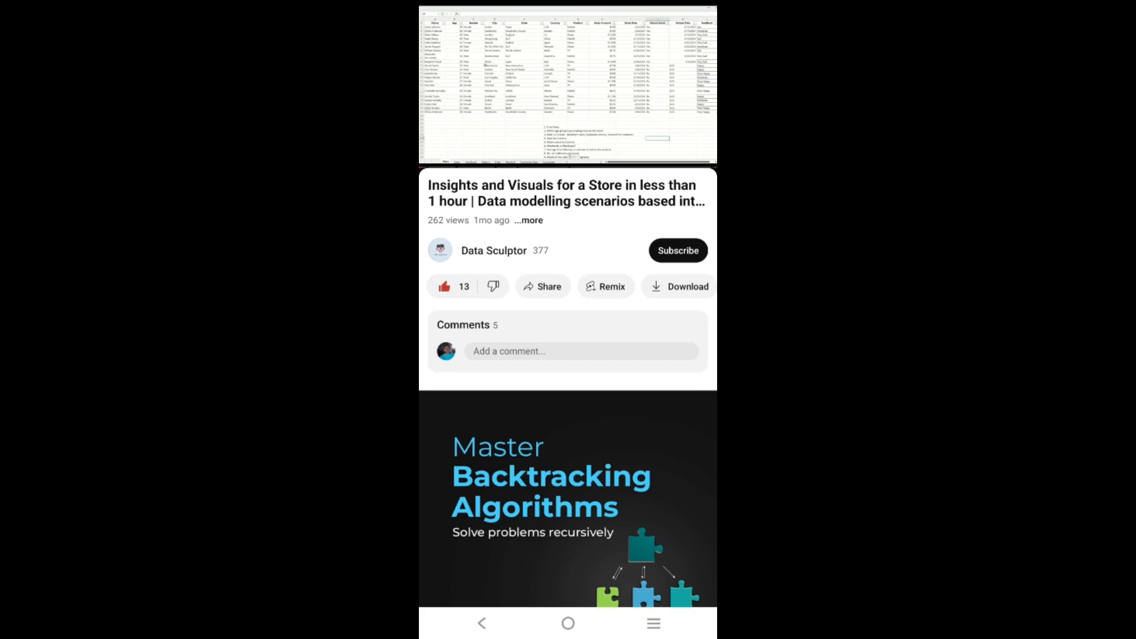
left_click(678, 250)
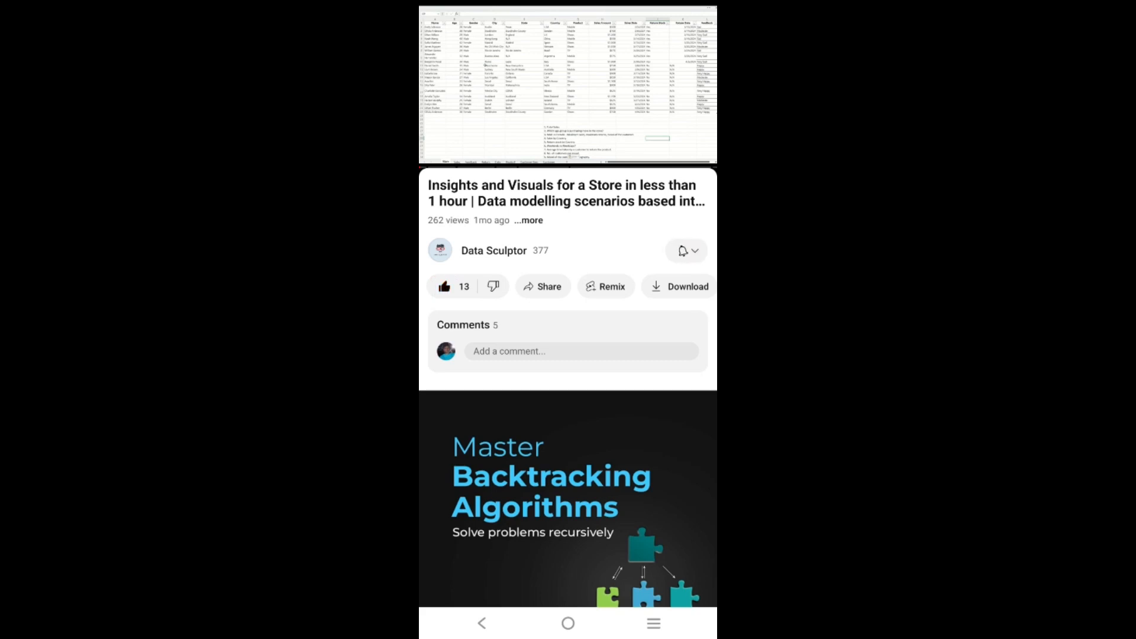
left_click(682, 251)
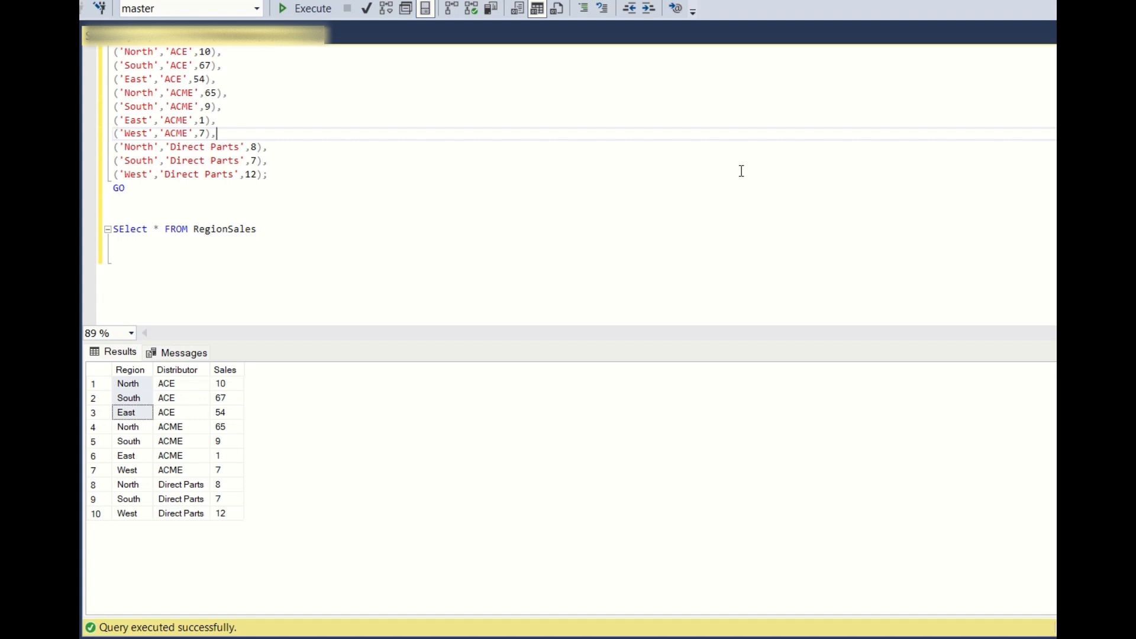
mouse_move(173, 443)
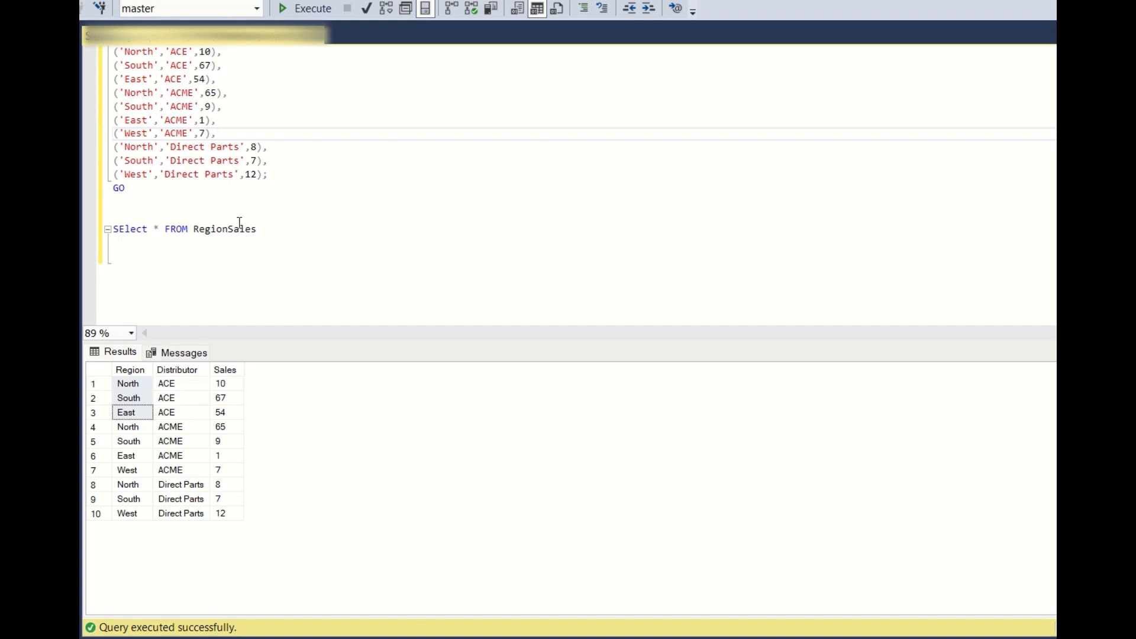
double_click(226, 228)
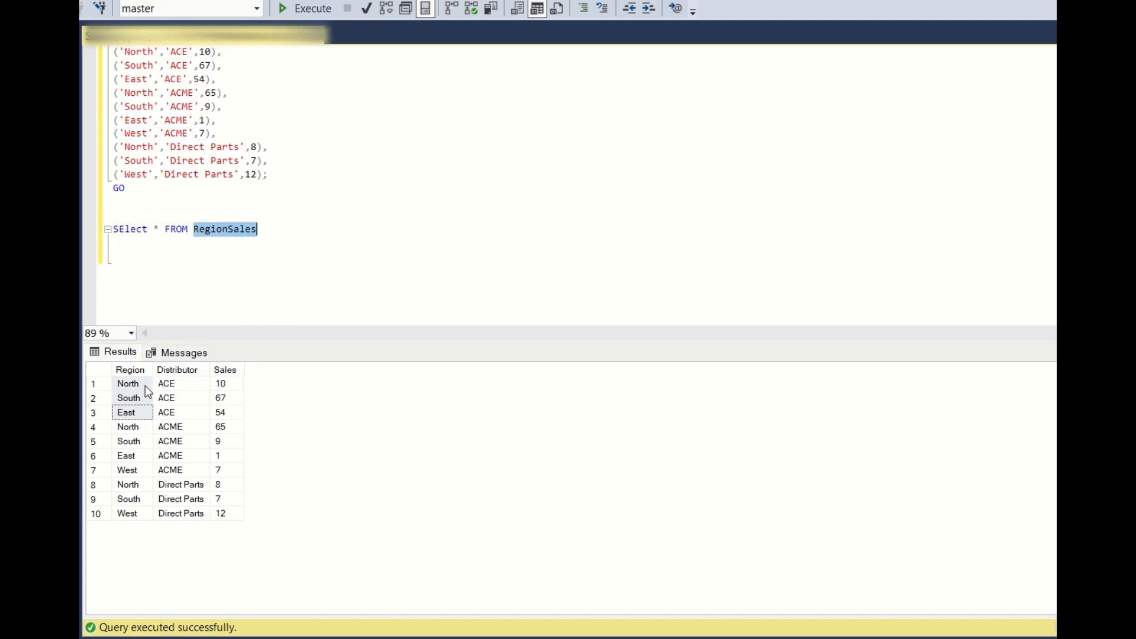
left_click(177, 383)
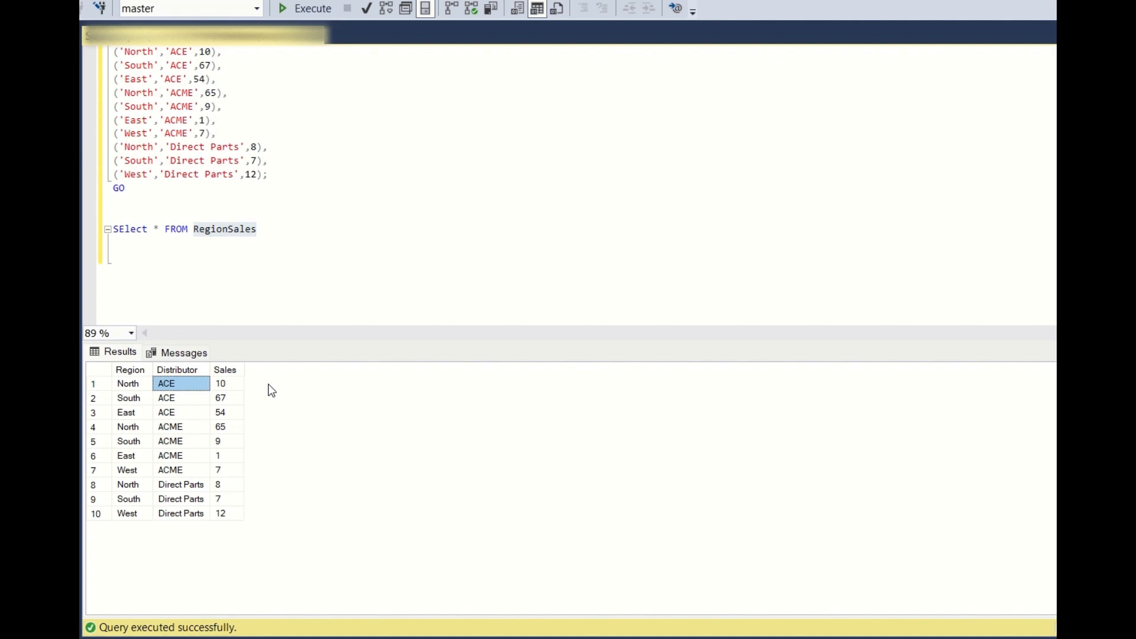
left_click(225, 383)
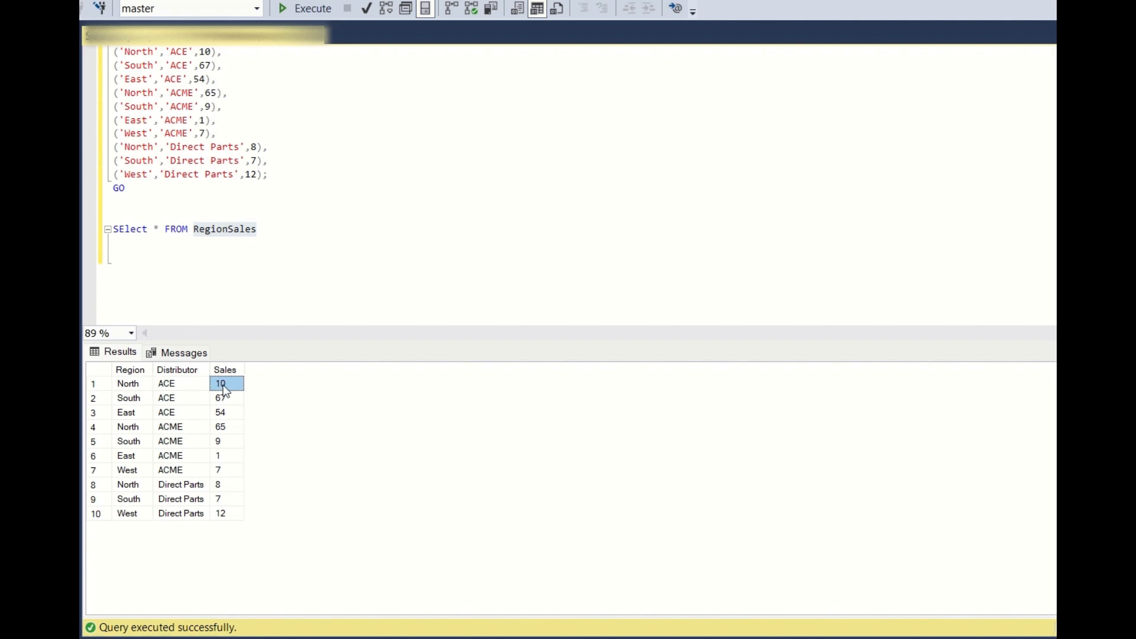
mouse_move(150, 426)
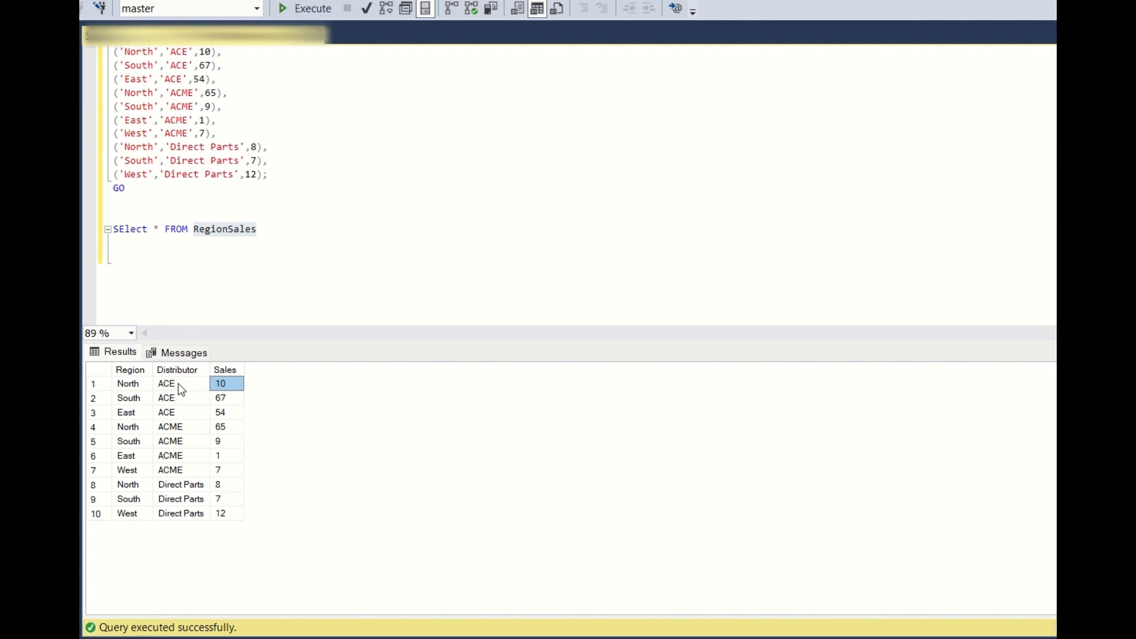
left_click(177, 427)
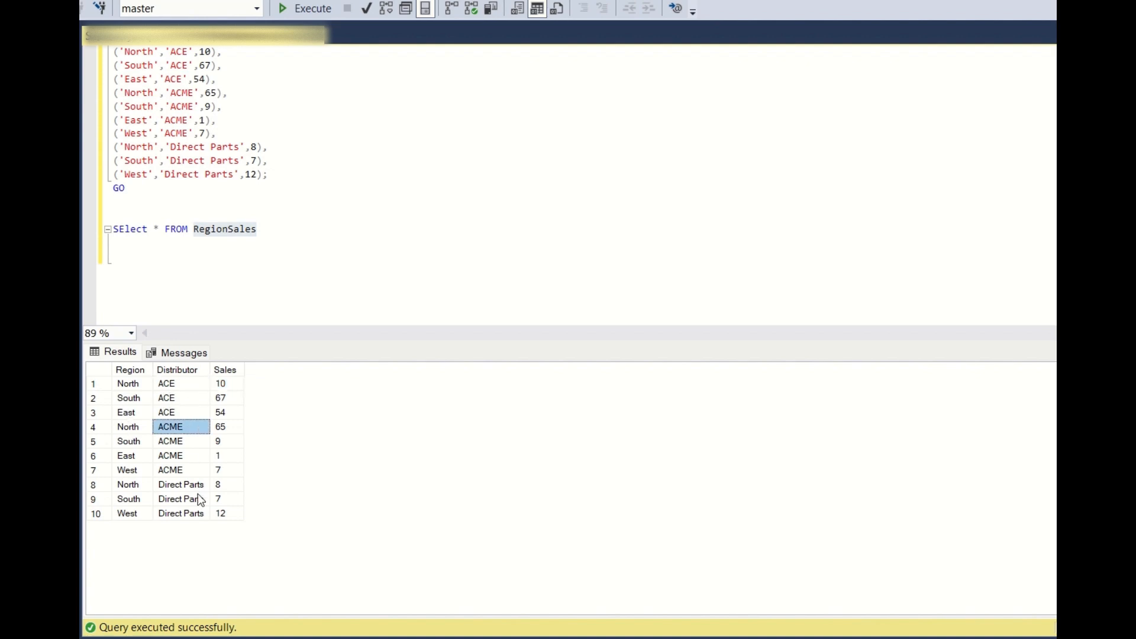
left_click(224, 384)
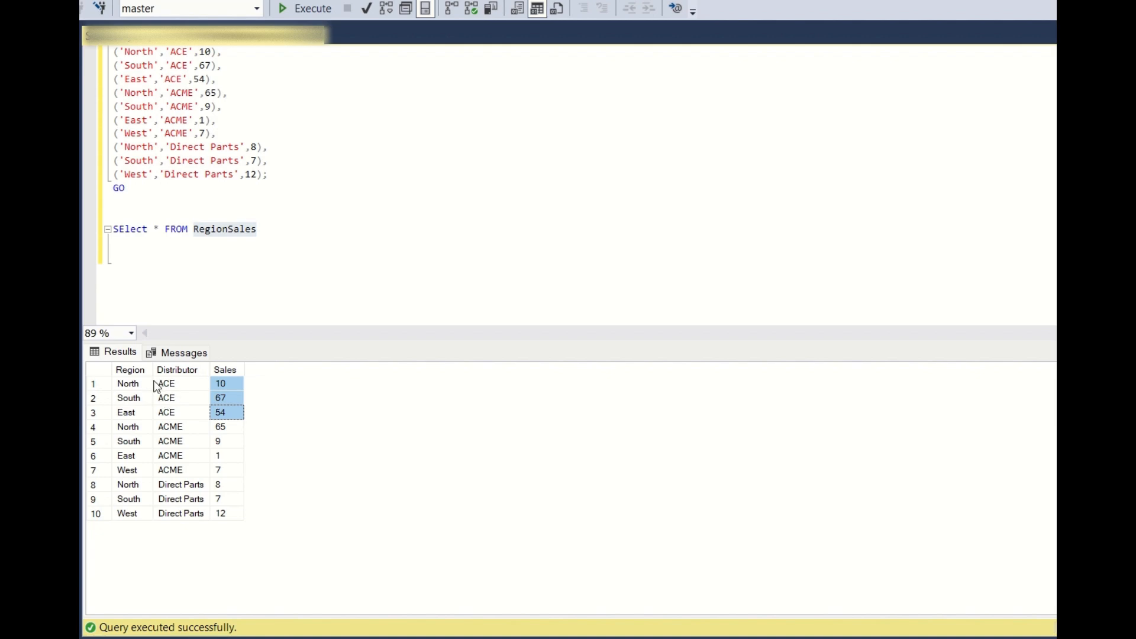
mouse_move(182, 414)
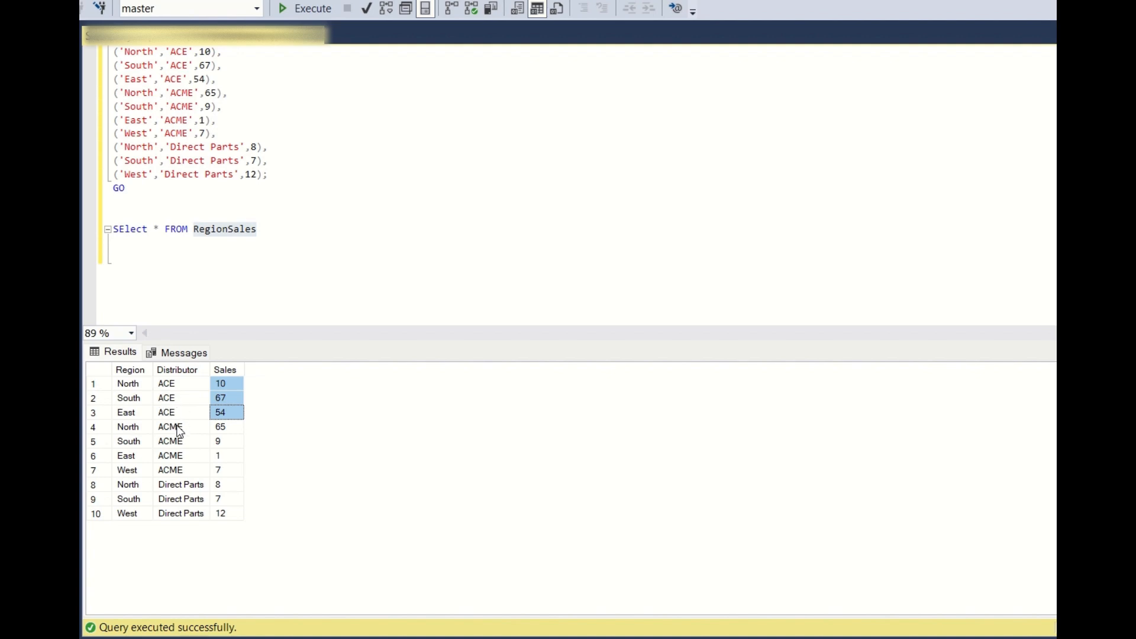
left_click(128, 427)
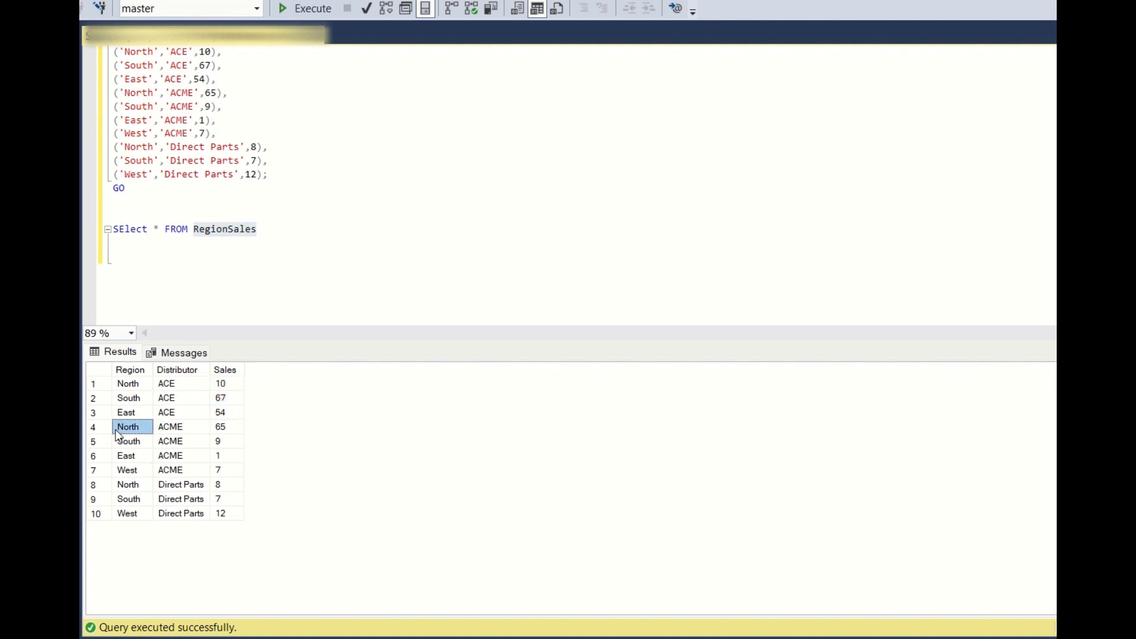
left_click(127, 470)
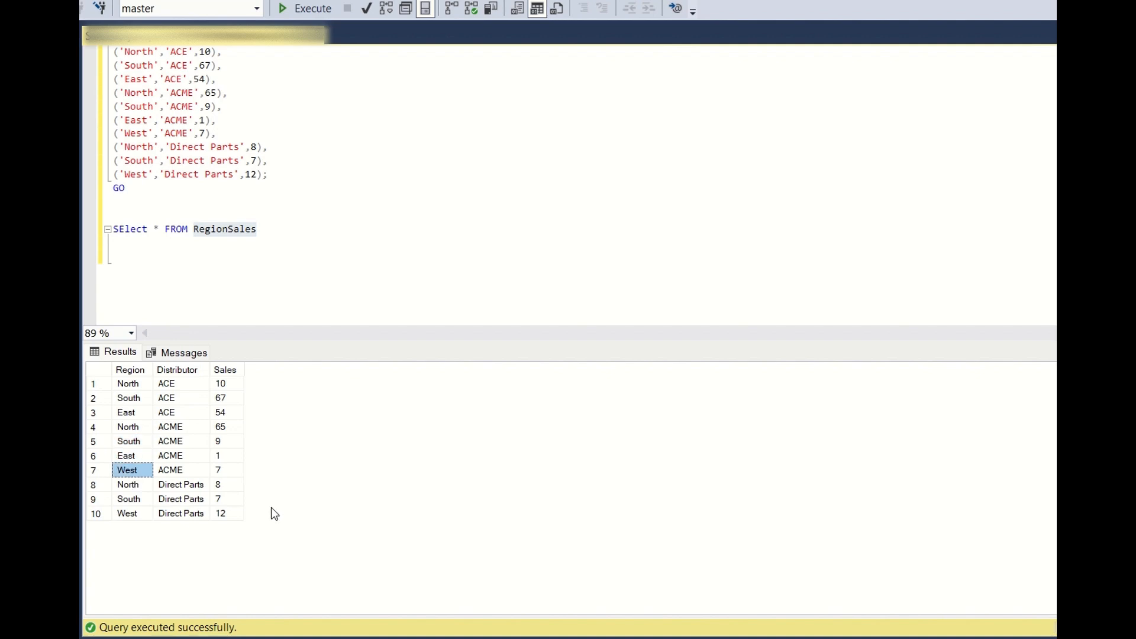
left_click(180, 498)
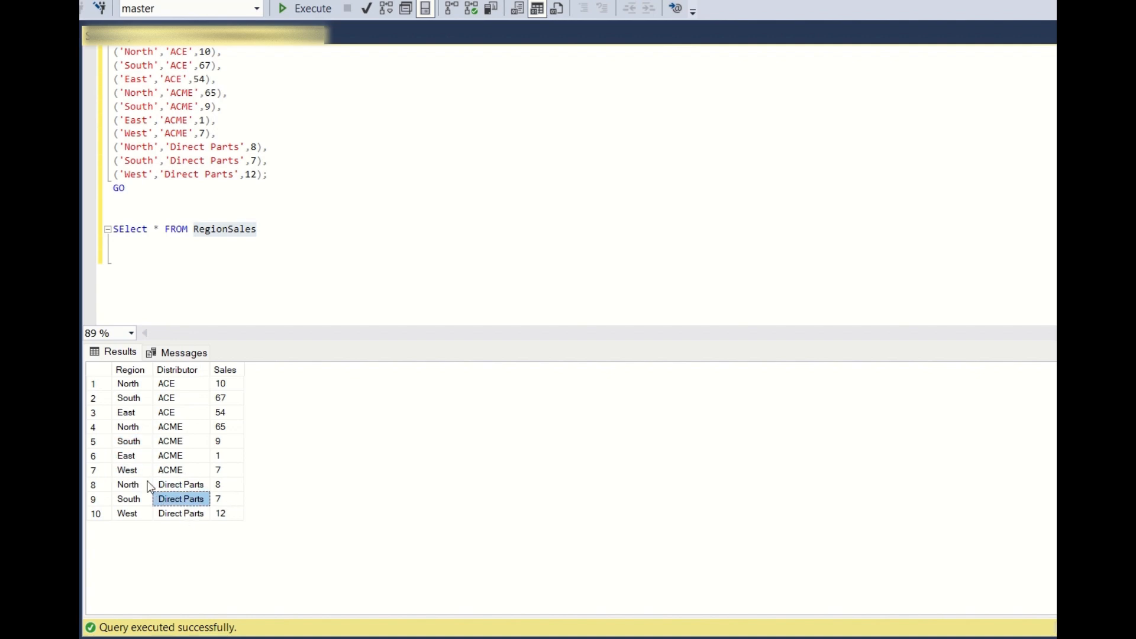
left_click(127, 513)
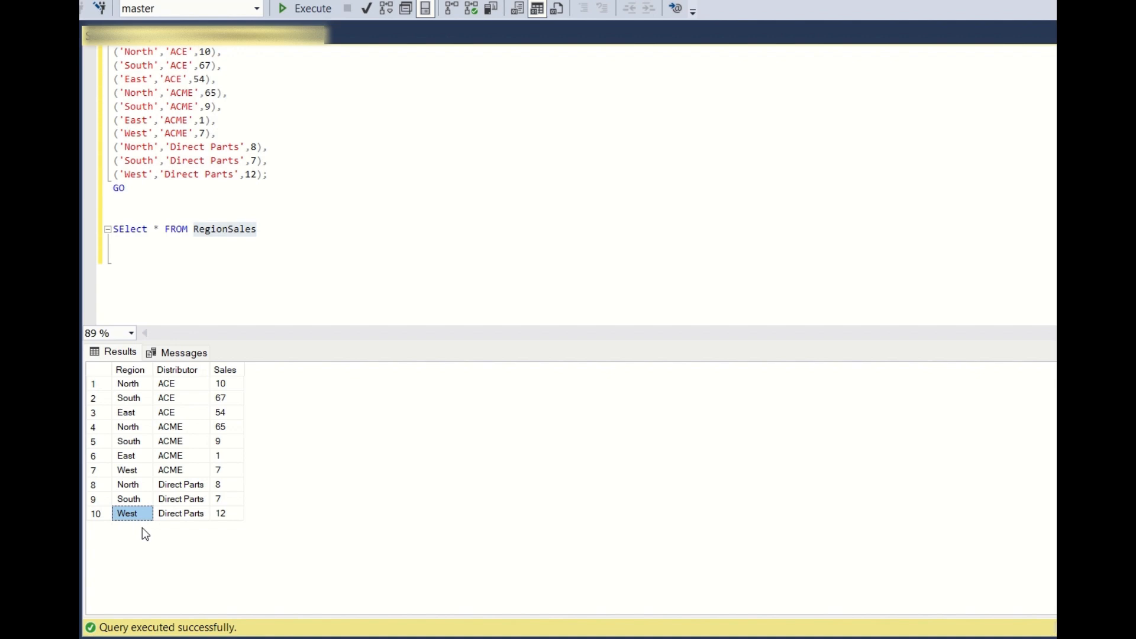
mouse_move(132, 530)
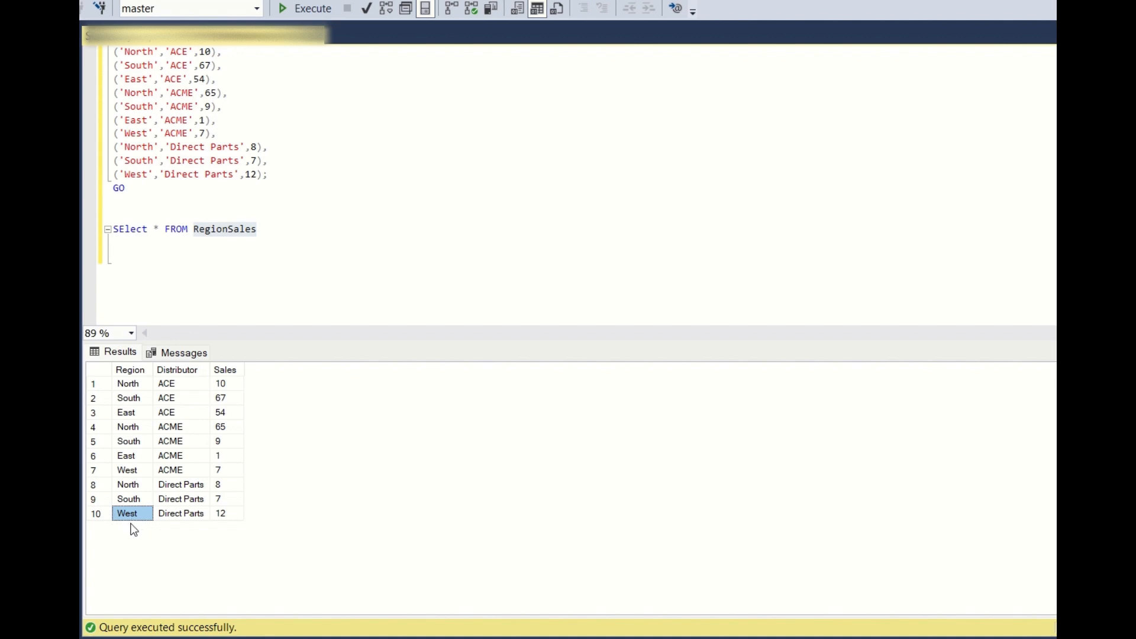
mouse_move(179, 528)
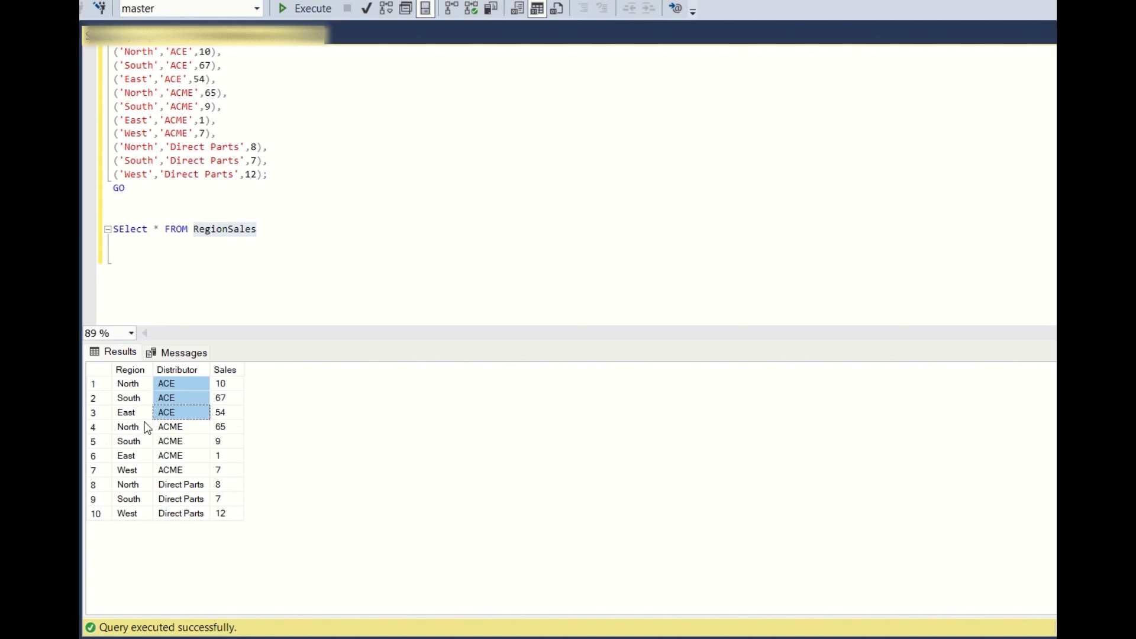
mouse_move(184, 429)
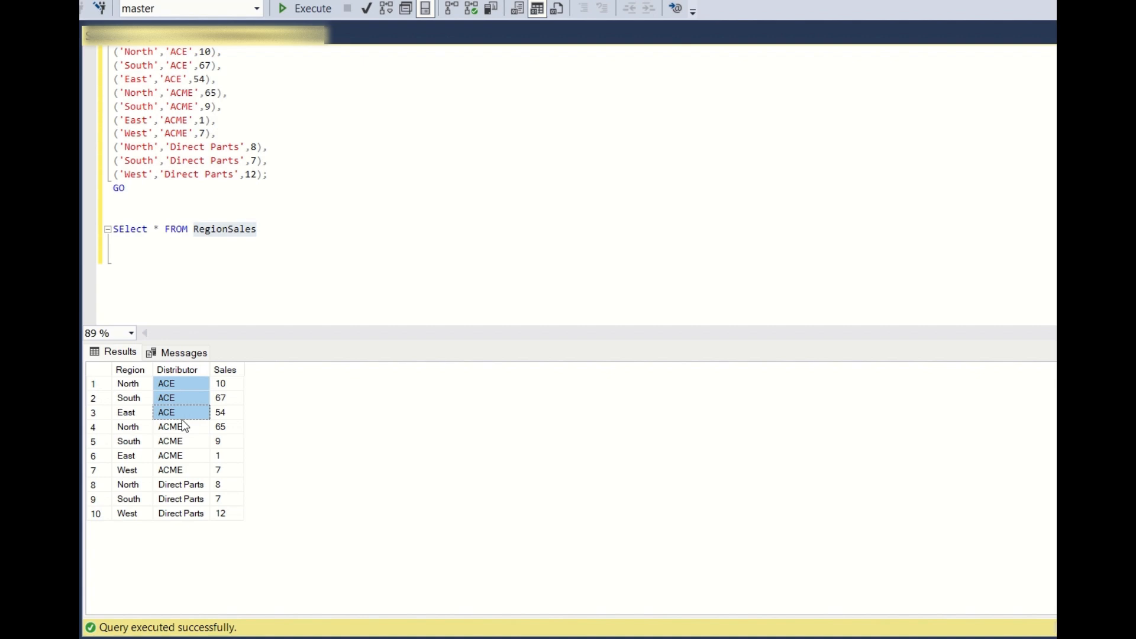
mouse_move(223, 428)
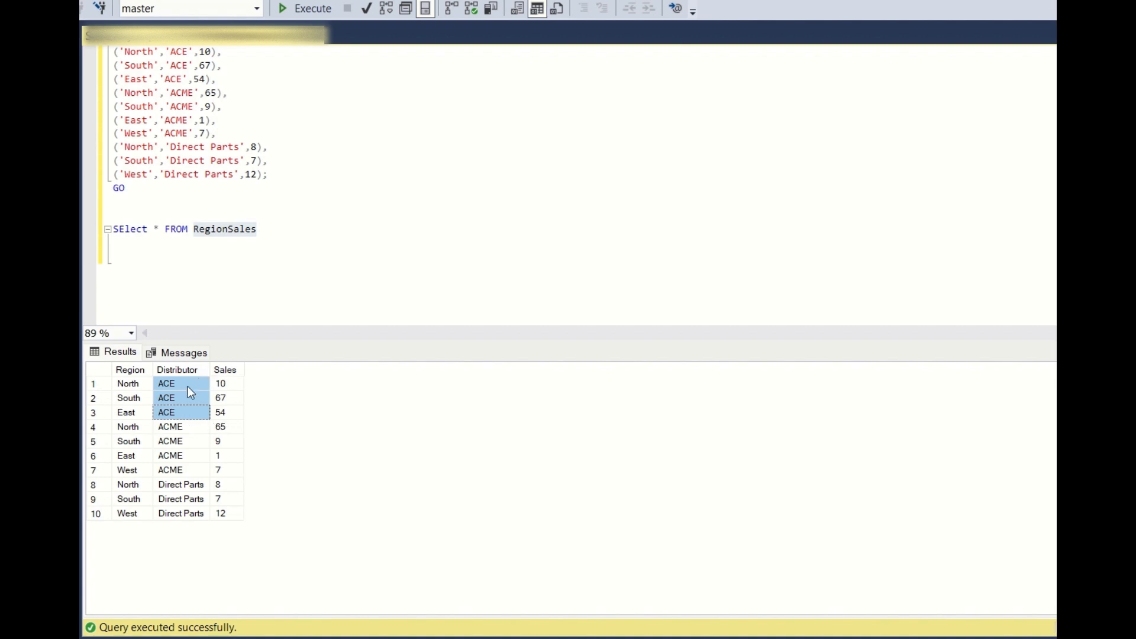
mouse_move(148, 385)
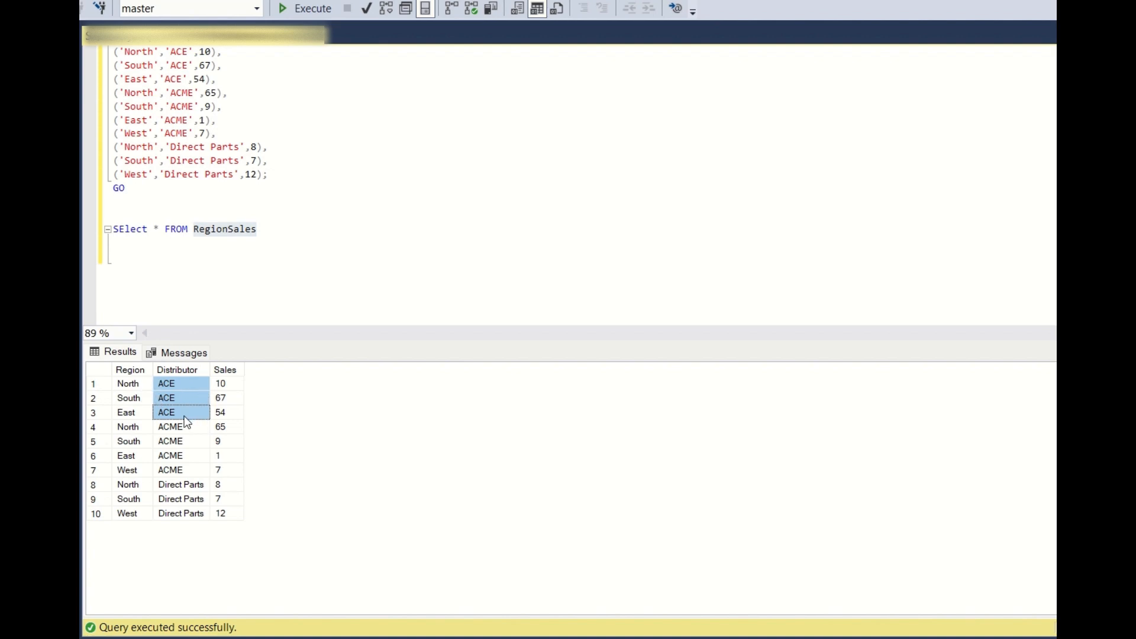
mouse_move(225, 417)
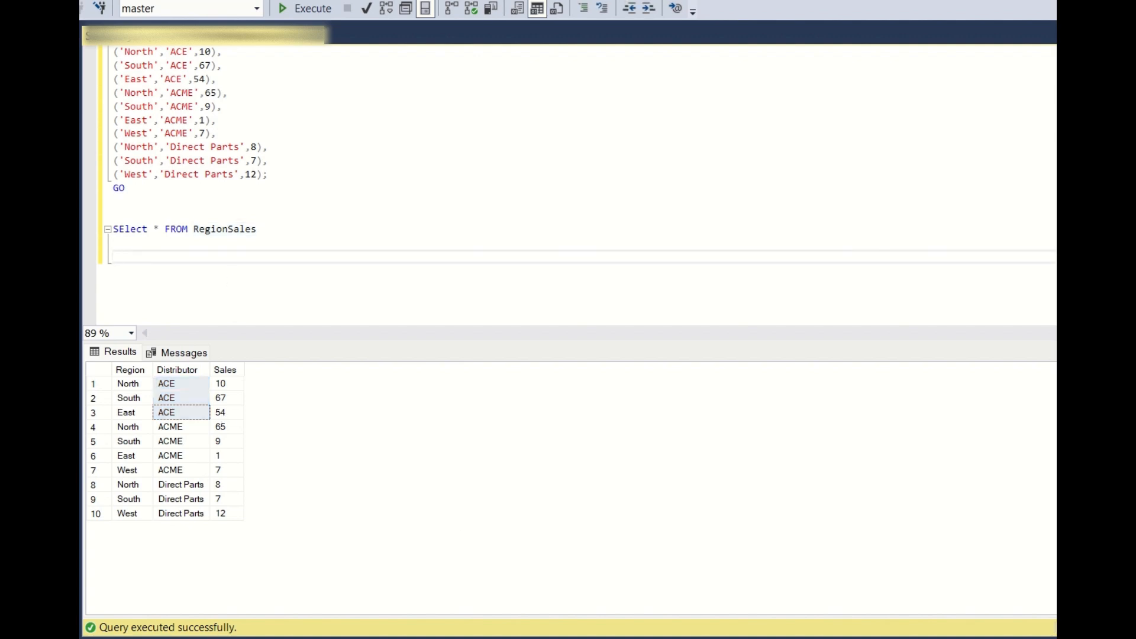
Write a WITH Region CTE that selects DISTINCT Region from RegionSales
type(";")
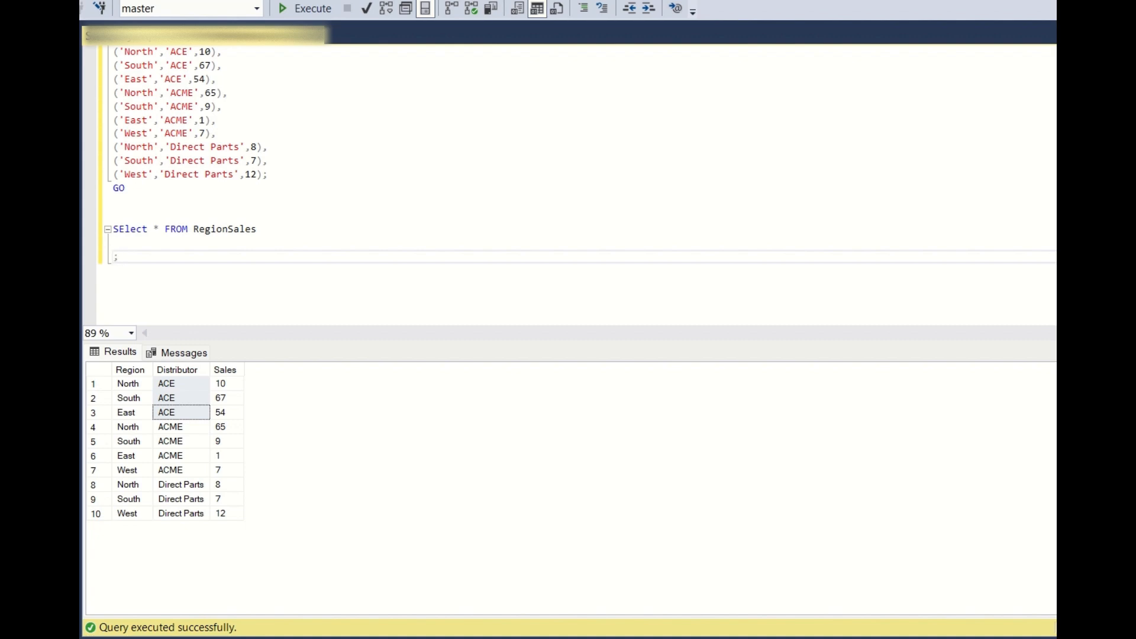
type("WITH R")
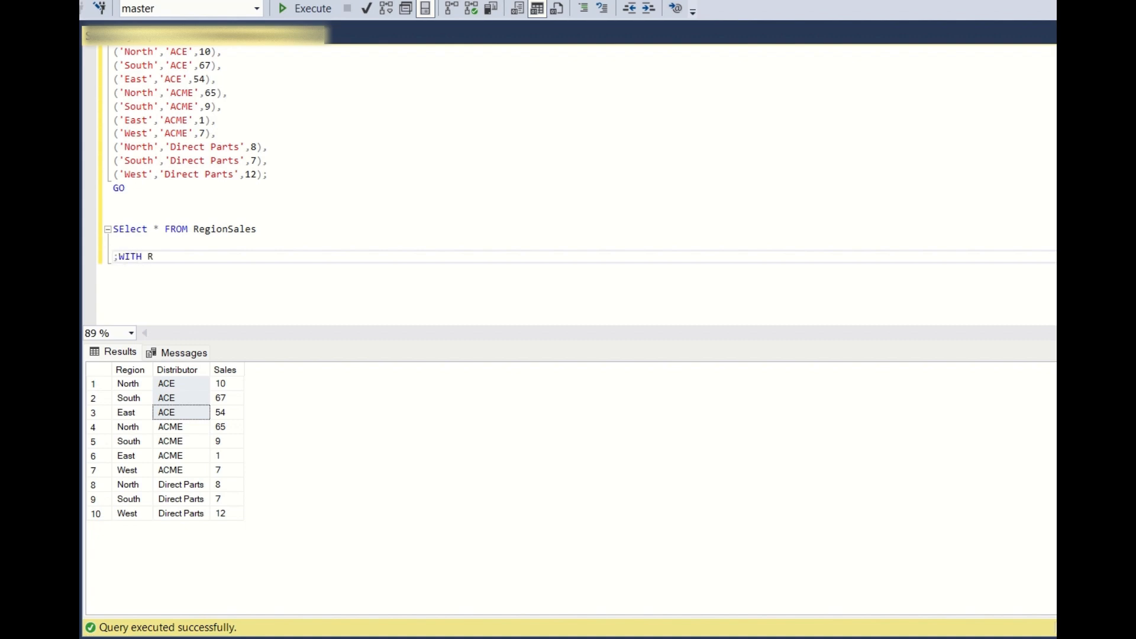
type("egion")
type("S")
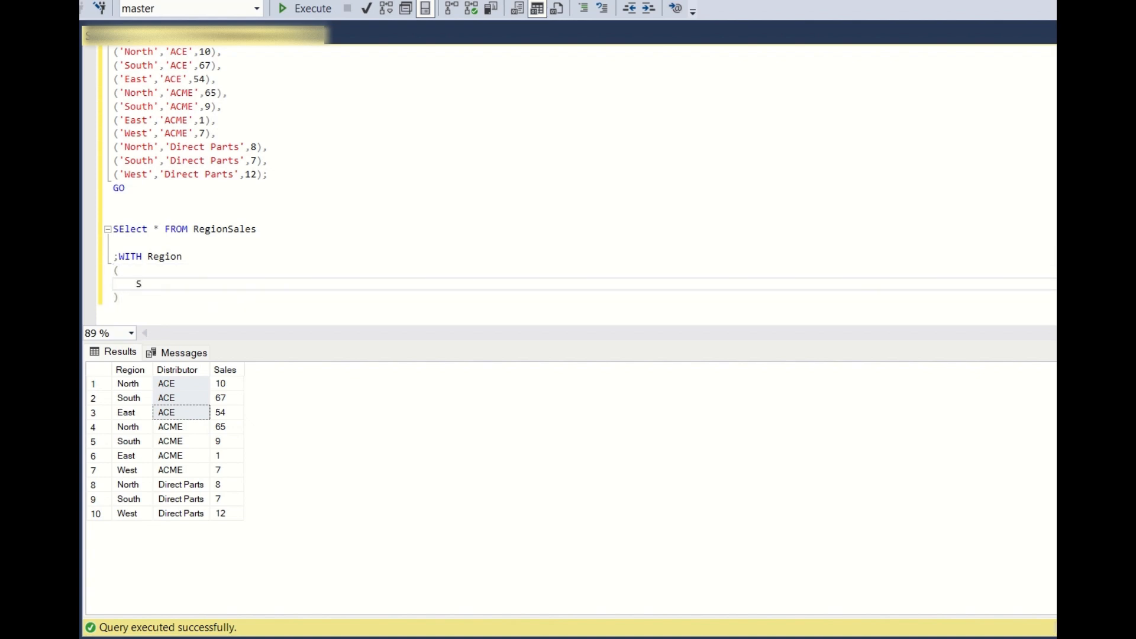
type("ELECT DISTIN")
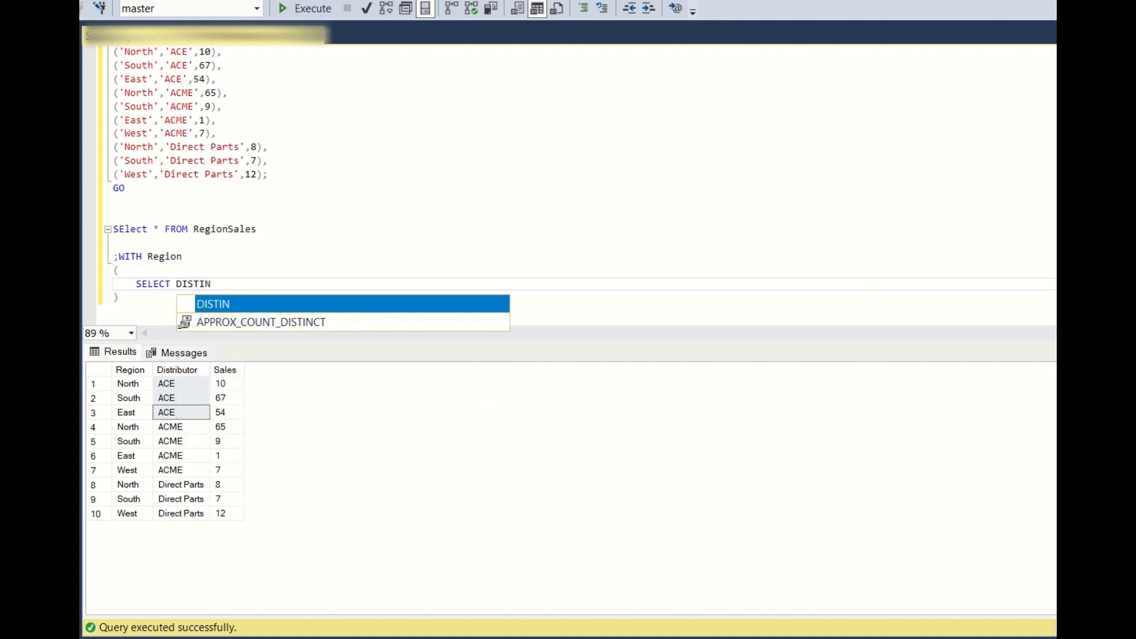
type("CT Region")
type("FROM RegionSales")
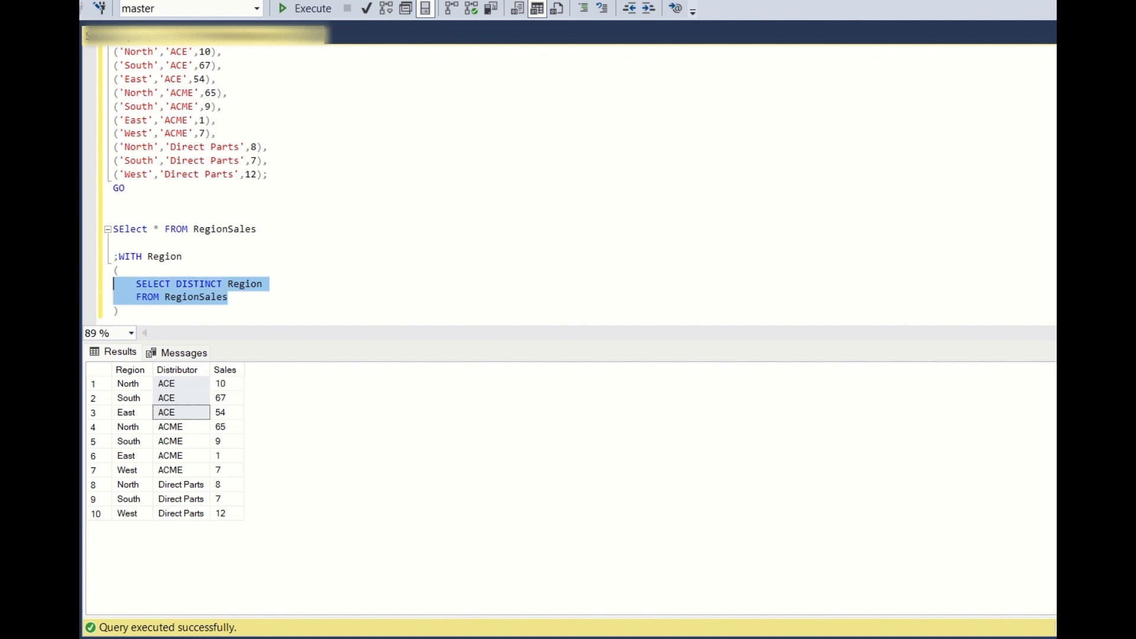
Run the inner query, confirming East, North, South and West, then resume editing
left_click(311, 8)
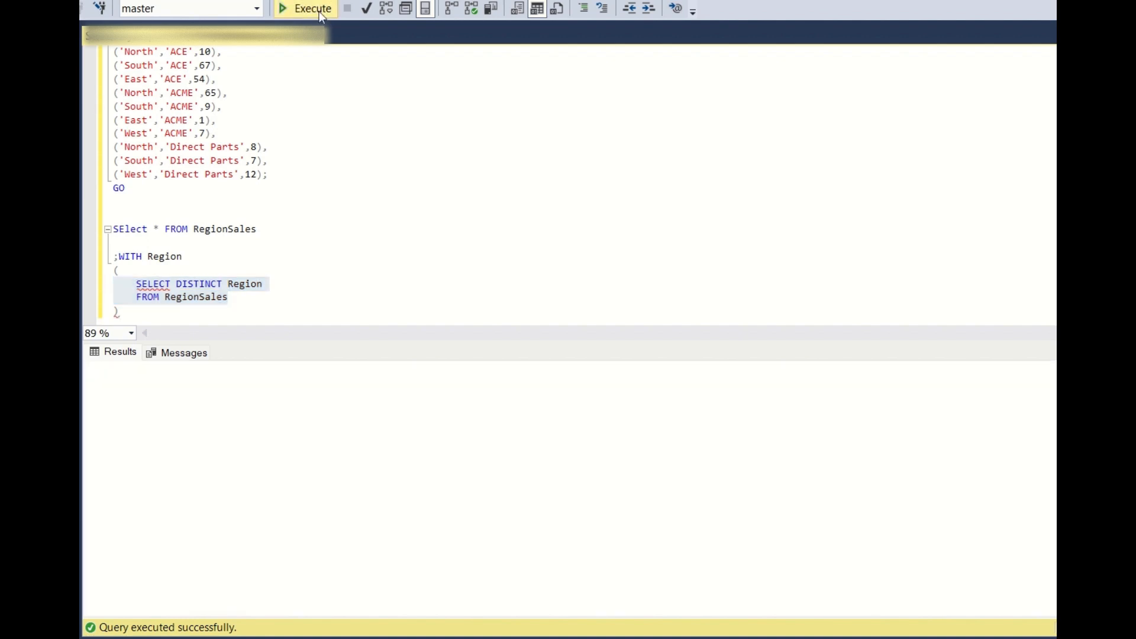
left_click(306, 8)
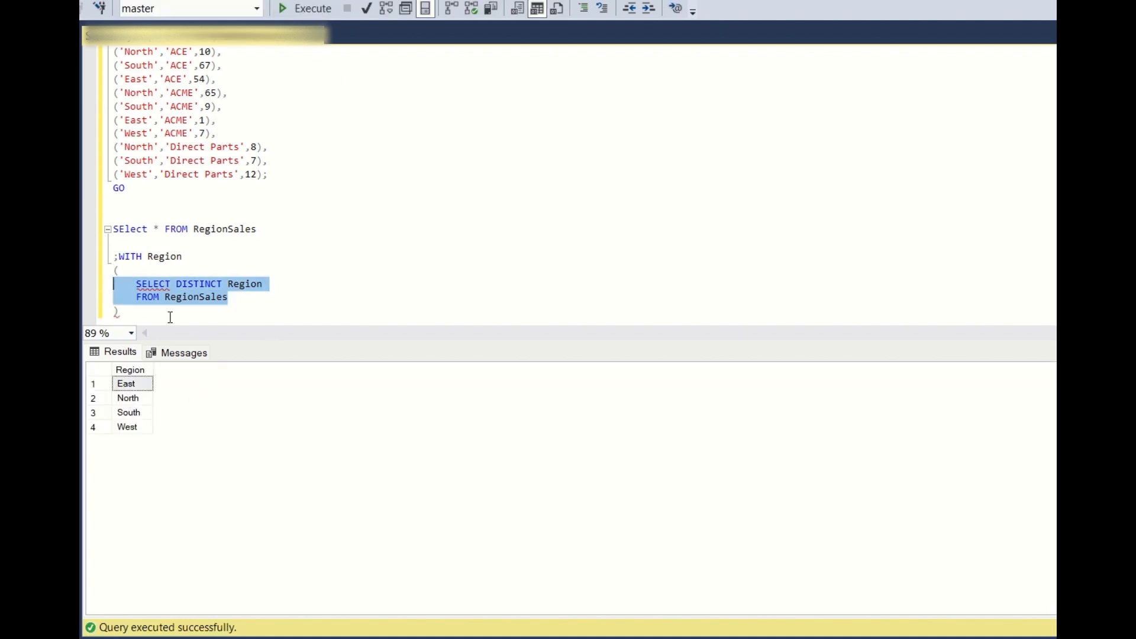
left_click(201, 255)
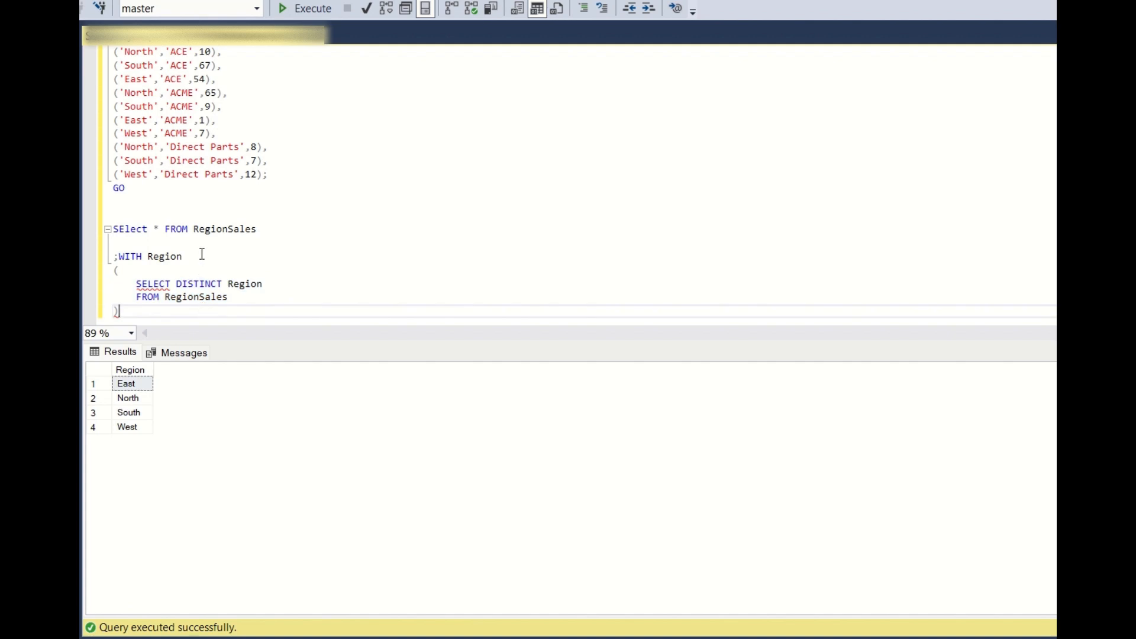
Add a Distributor CTE selecting DISTINCT Distributor and run it, returning ACE, ACME, Direct Parts
type("AS")
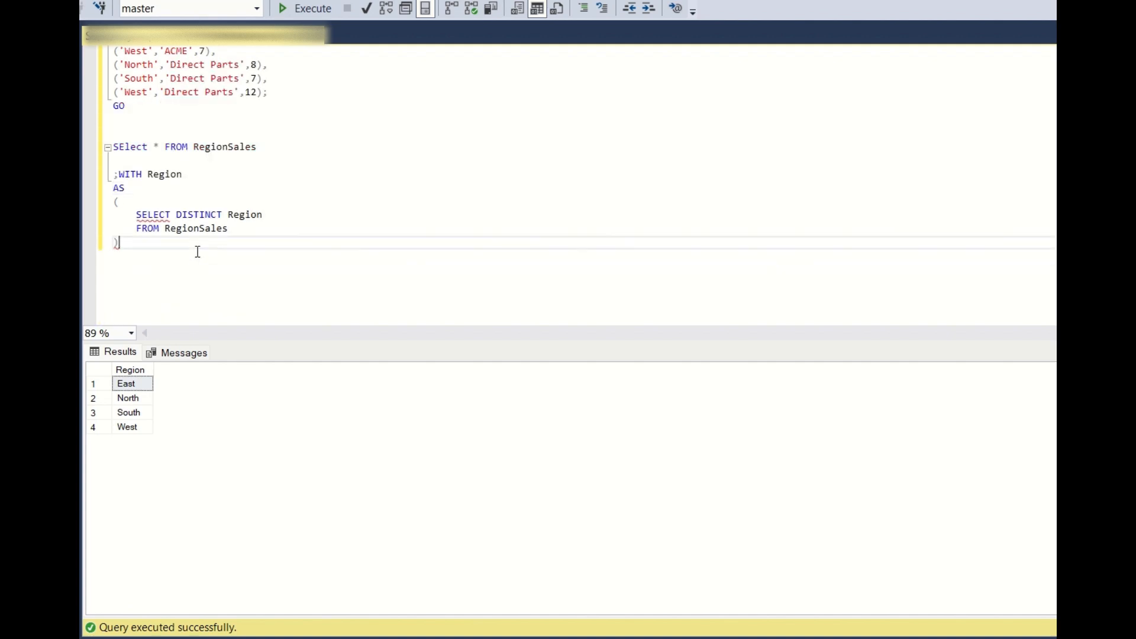
type(",Distri")
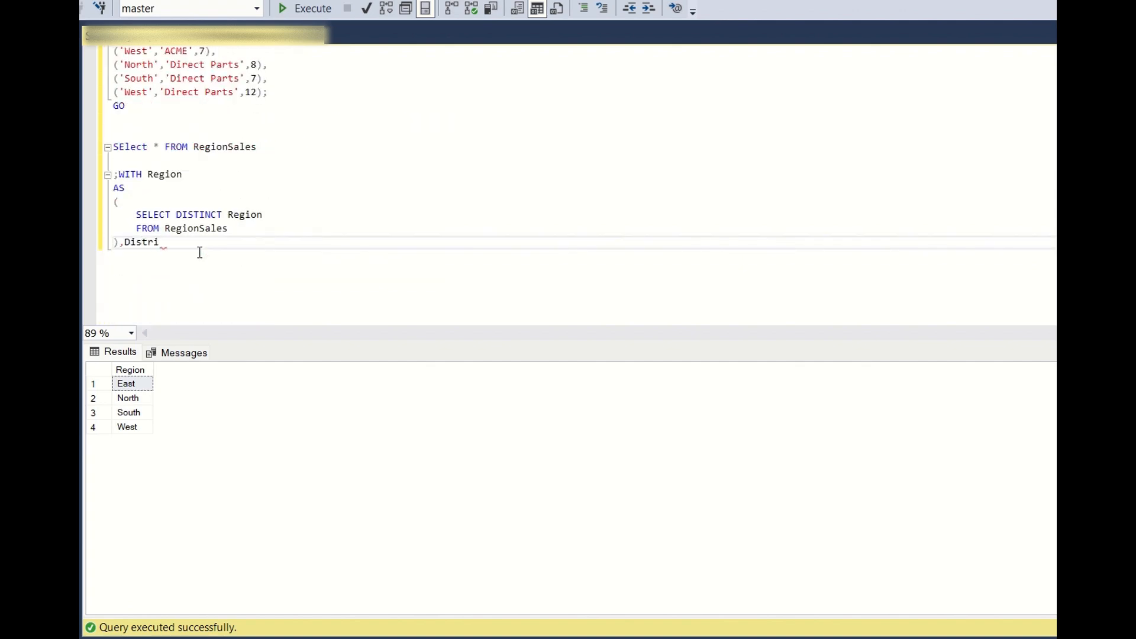
type("butor")
type("AS")
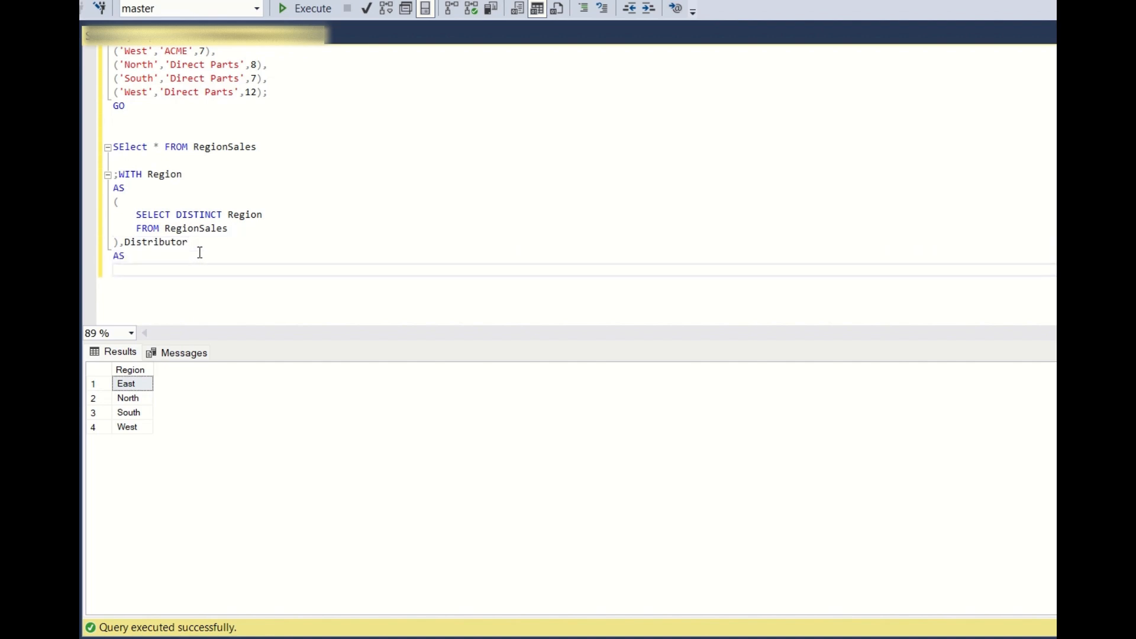
type("(")
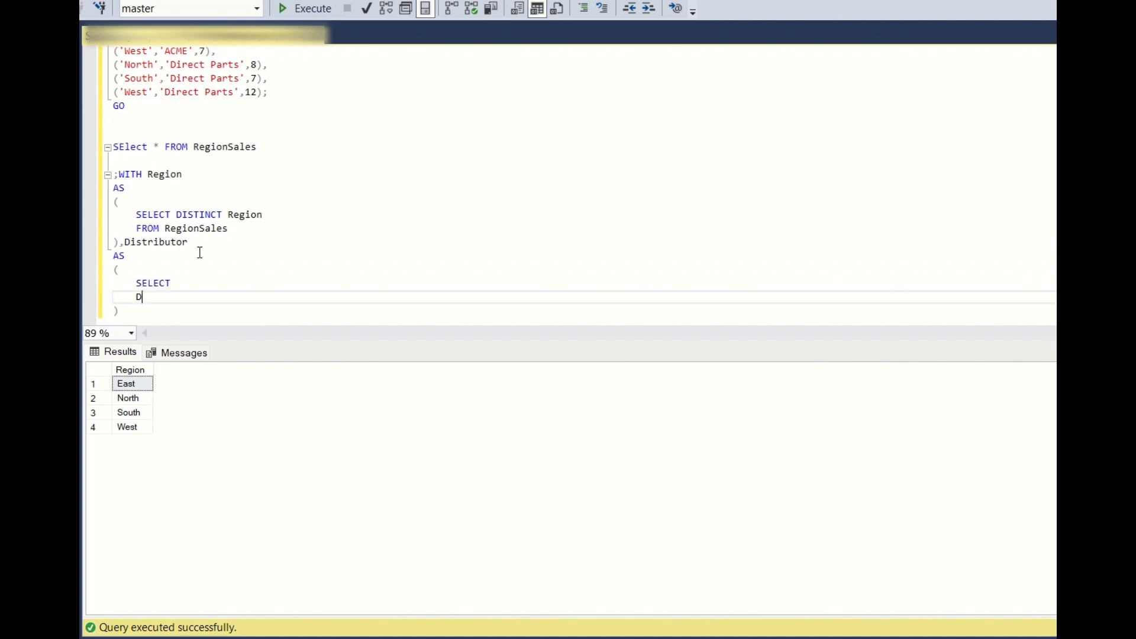
type("DISTINCT Di")
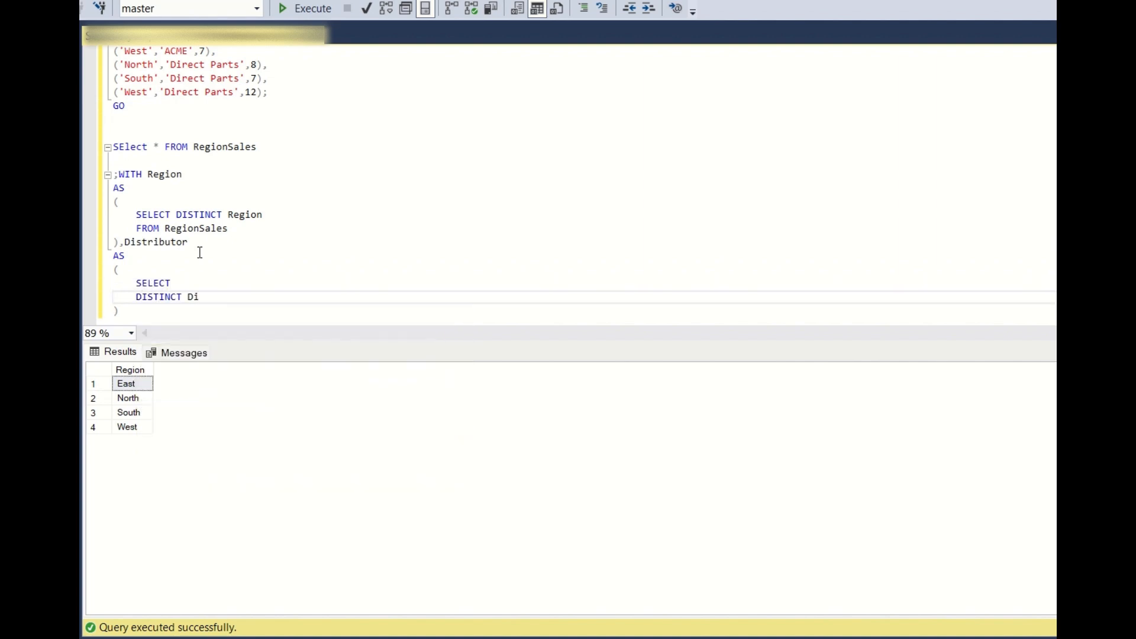
type("stributir")
type("F")
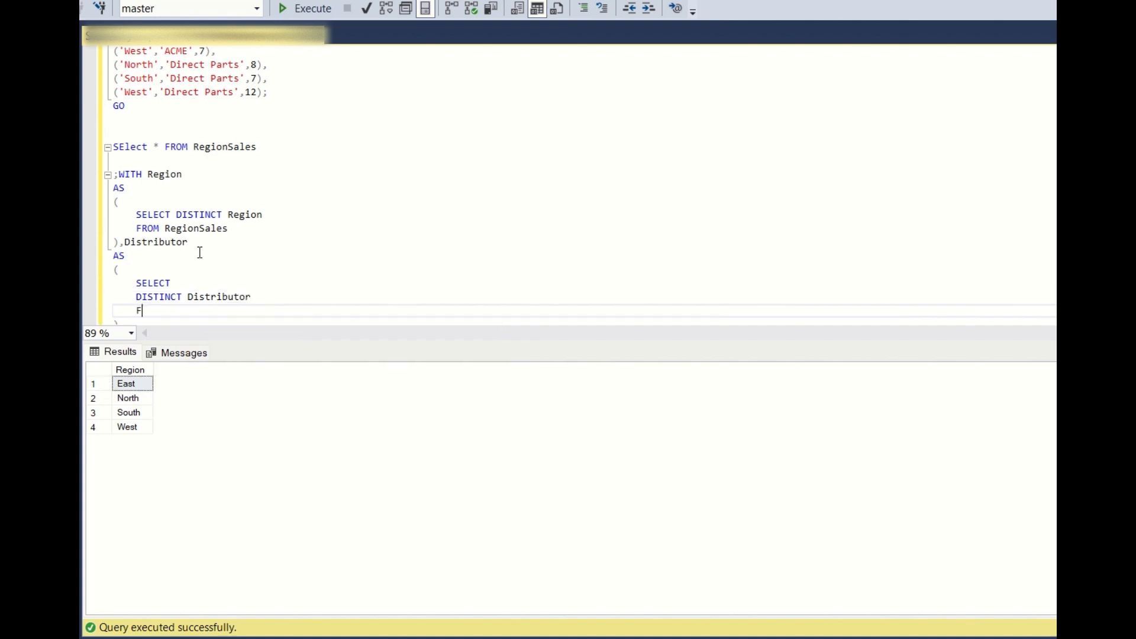
type("ROM RegionSales")
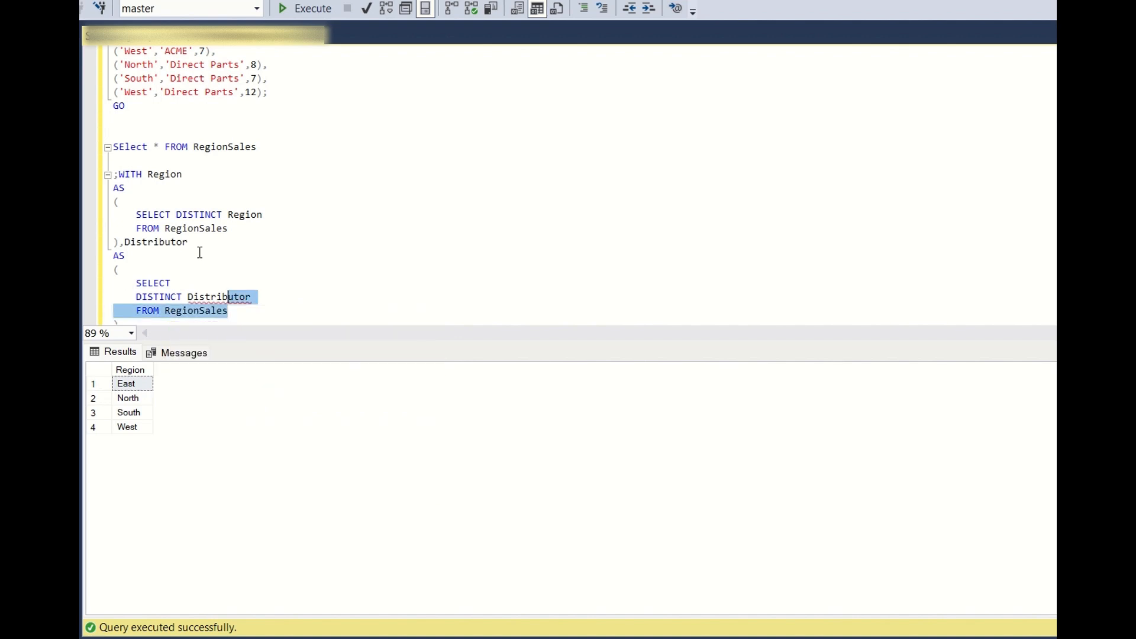
left_click(304, 9)
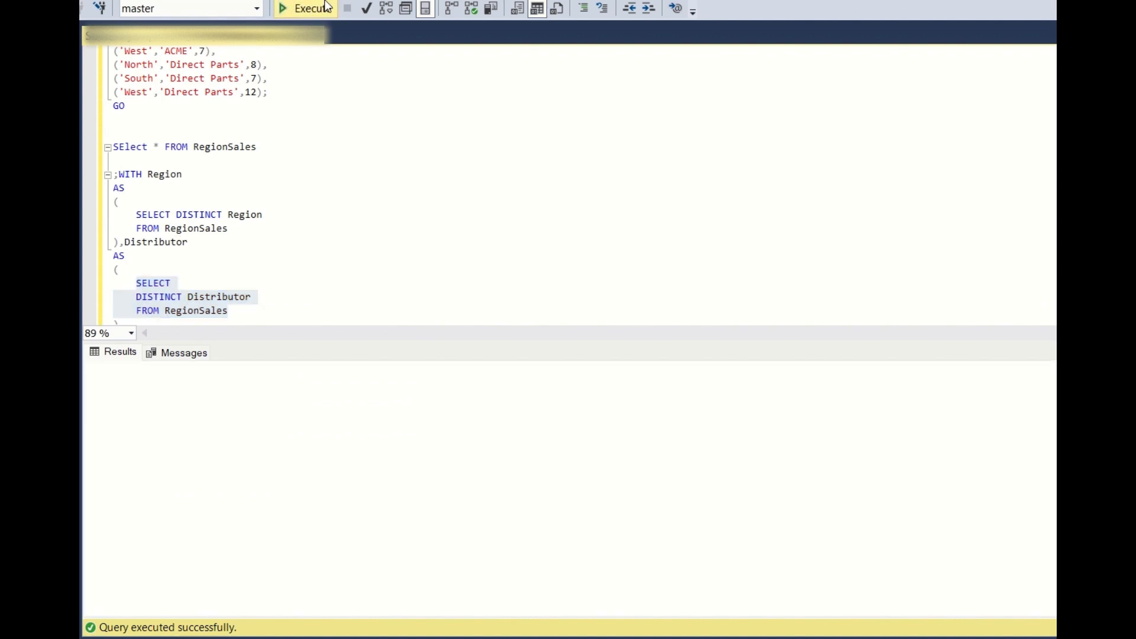
left_click(306, 8)
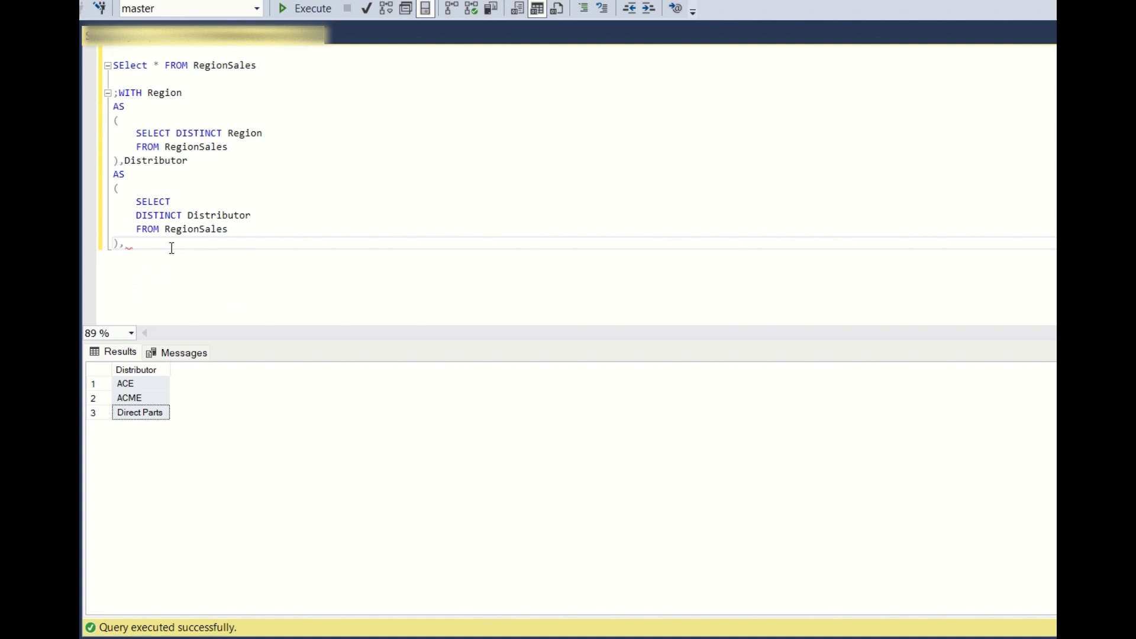
Add a CJ CTE cross-joining Region and Distributor, followed by SELECT * FROM CJ
type("CJ")
type("FROM Region R ")
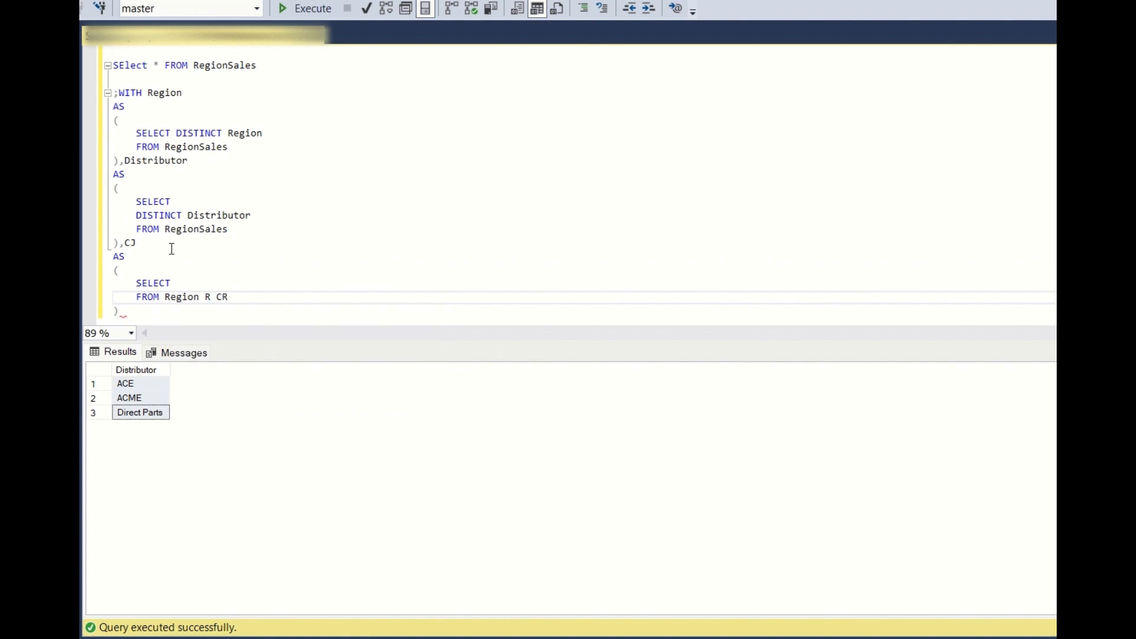
type("CROSS JOIN")
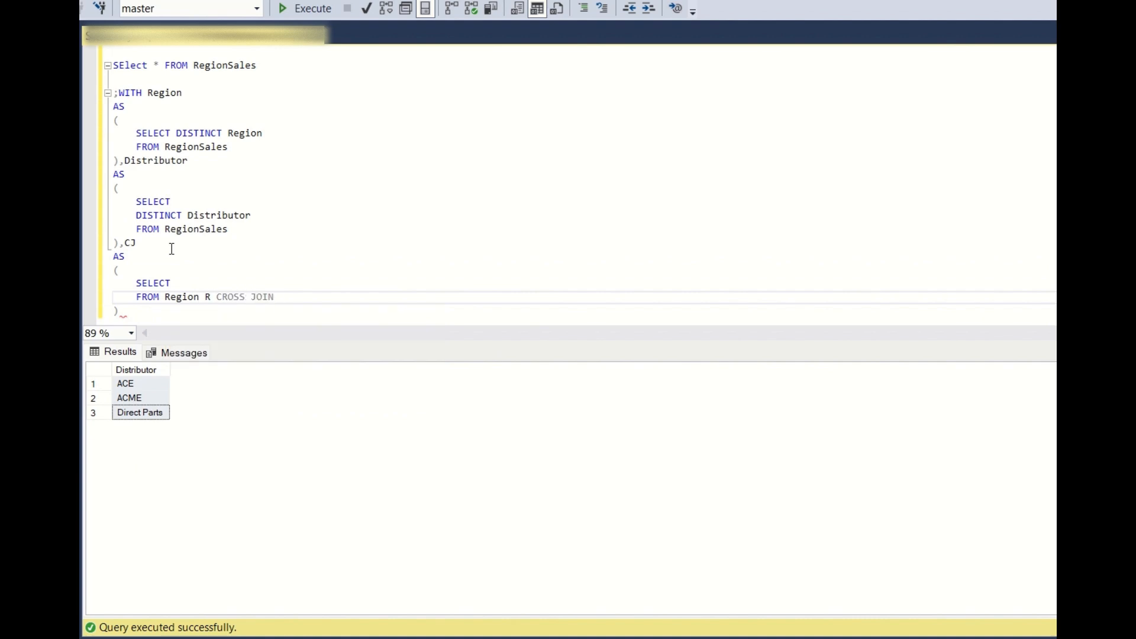
type("Distributor D")
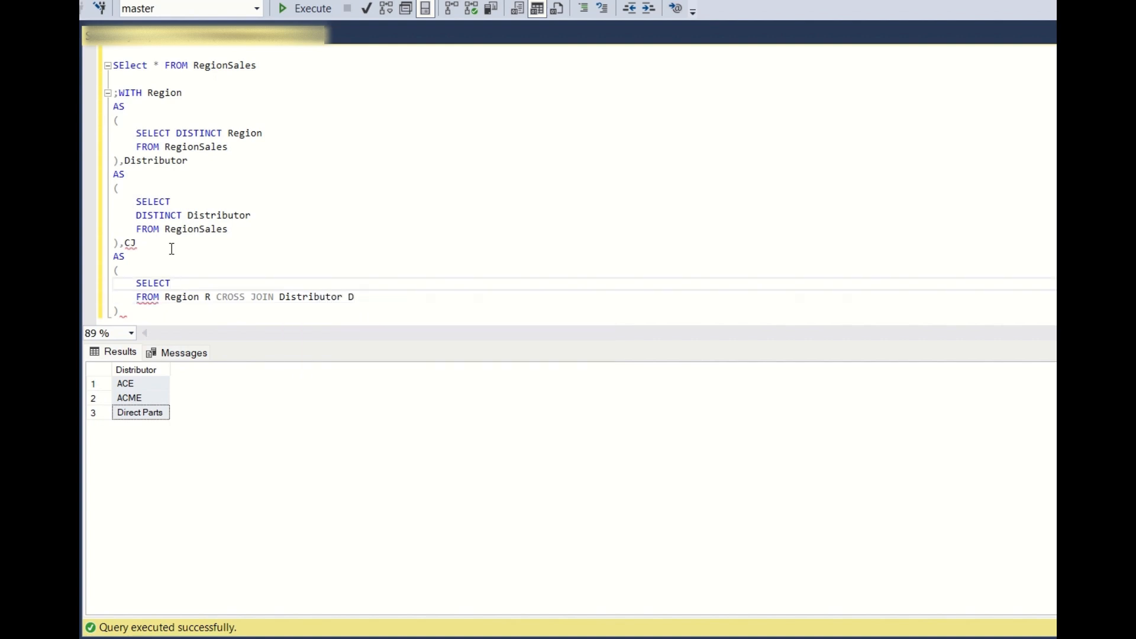
type("Region")
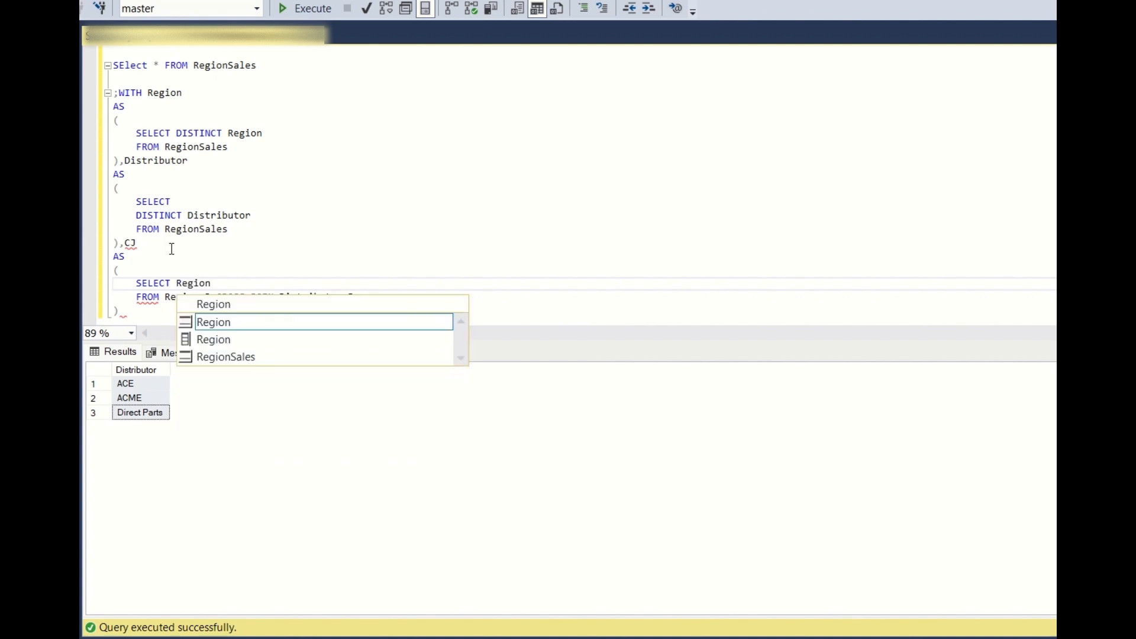
type(",Distributor")
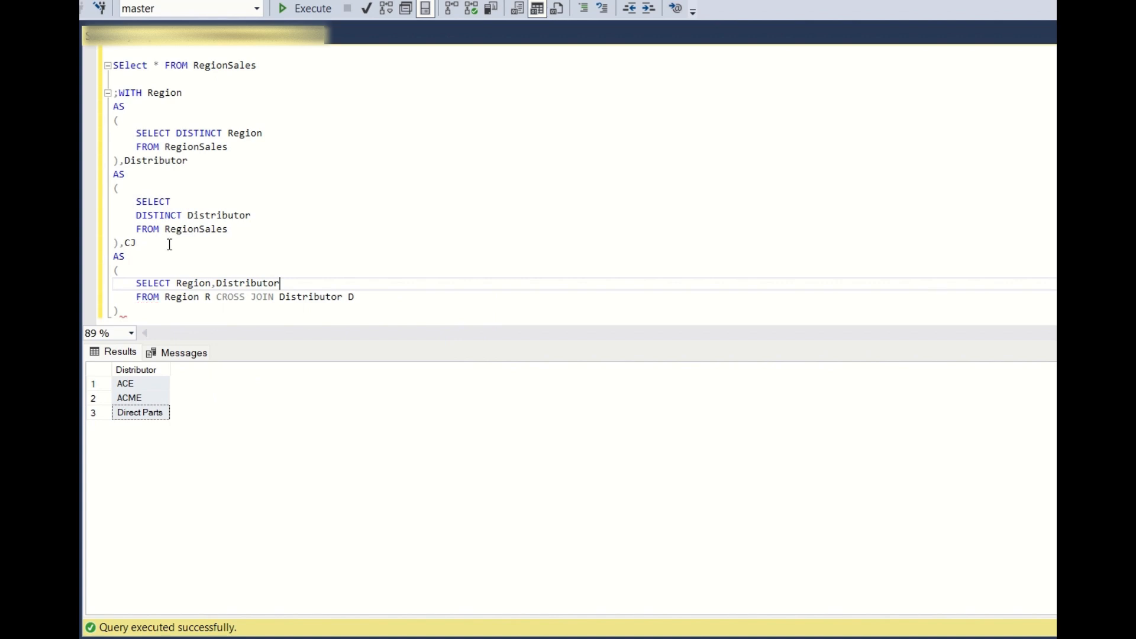
type("SELECT * FROM CJ")
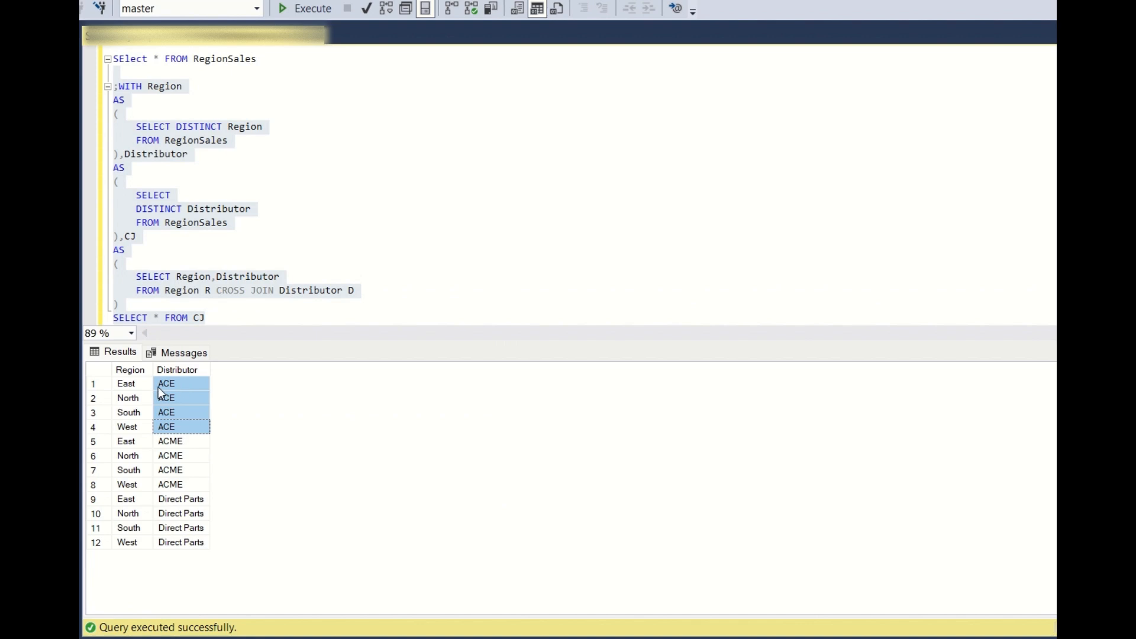
Run the whole script from SELECT * FROM RegionSales through SELECT * FROM CJ
left_click(166, 427)
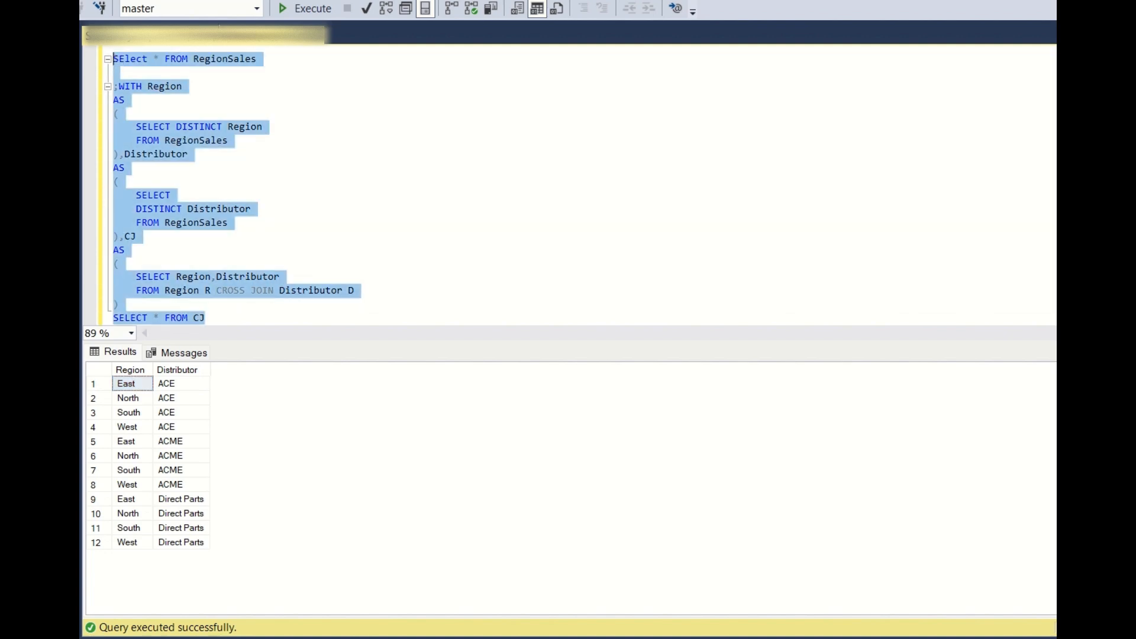
left_click(310, 8)
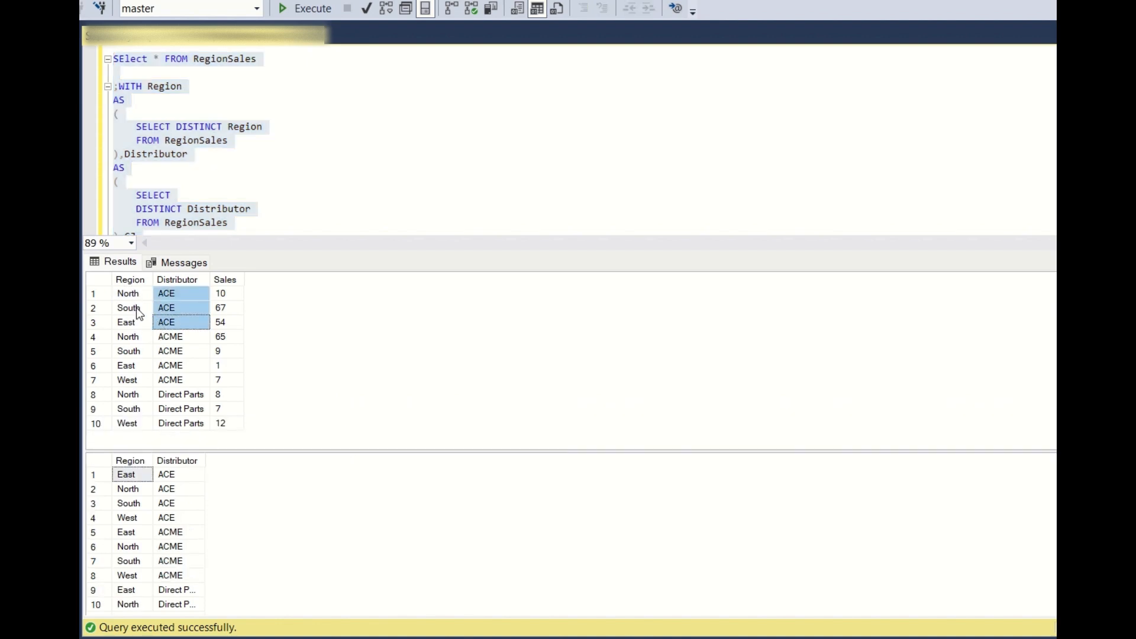
mouse_move(180, 523)
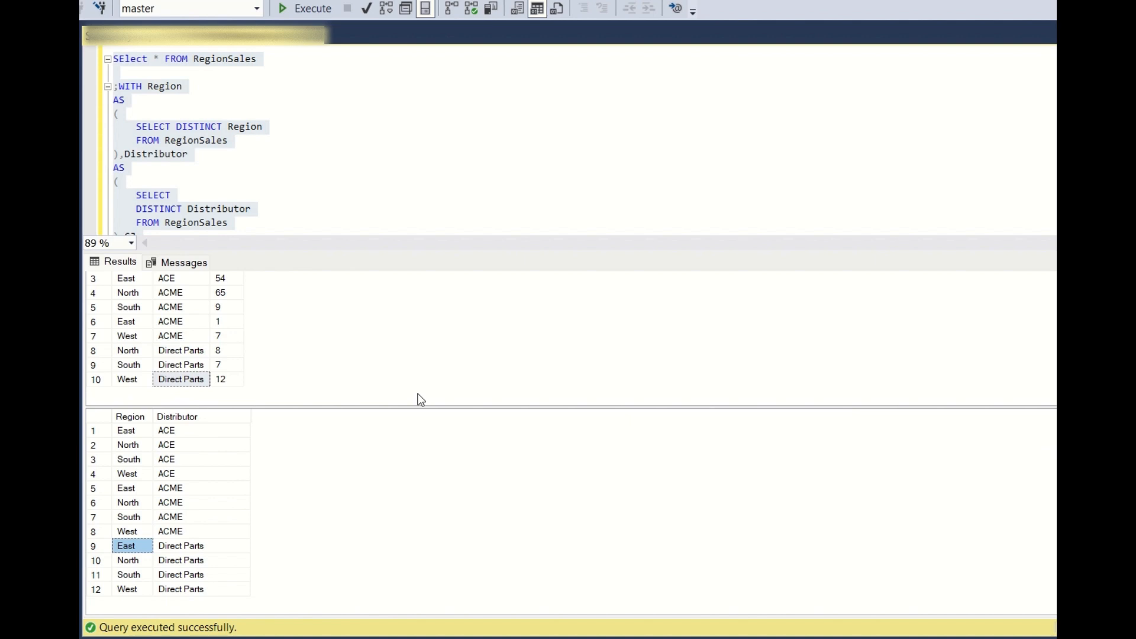
mouse_move(180, 403)
type("LEFT JOIN")
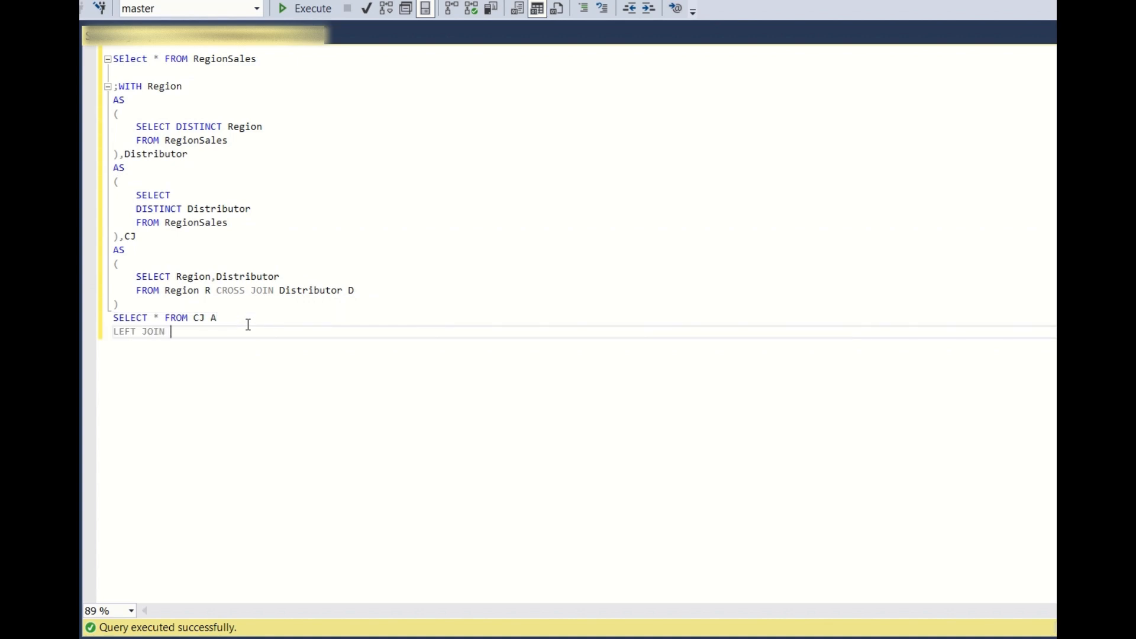
Left-join RegionSales B on matching Distributor and Region
type("RegionSales B")
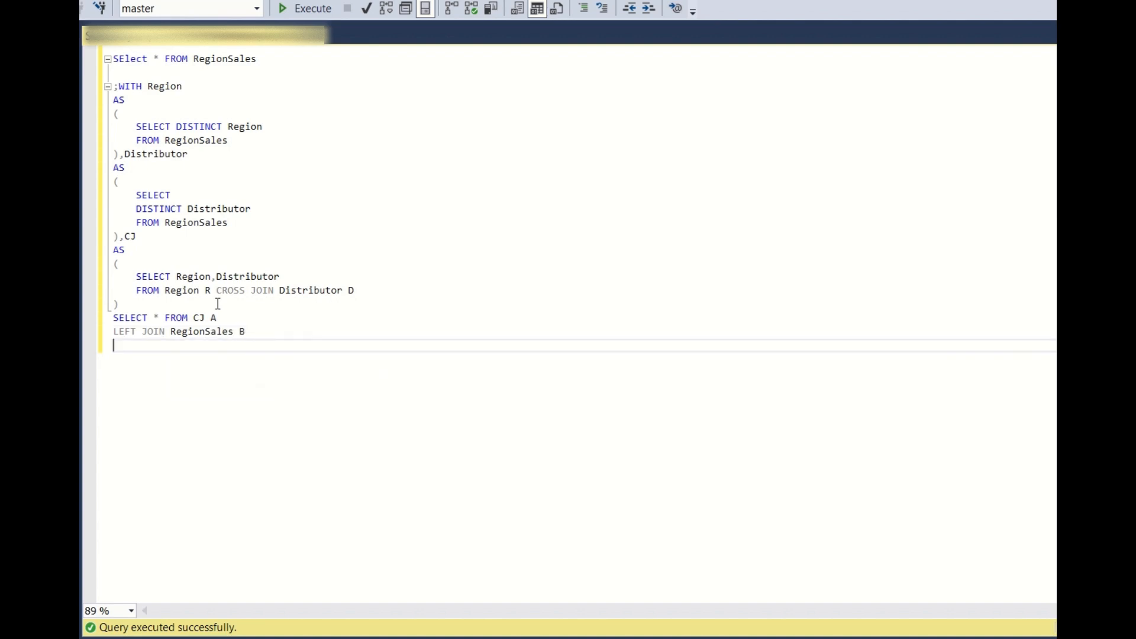
type("ON A.Distributor")
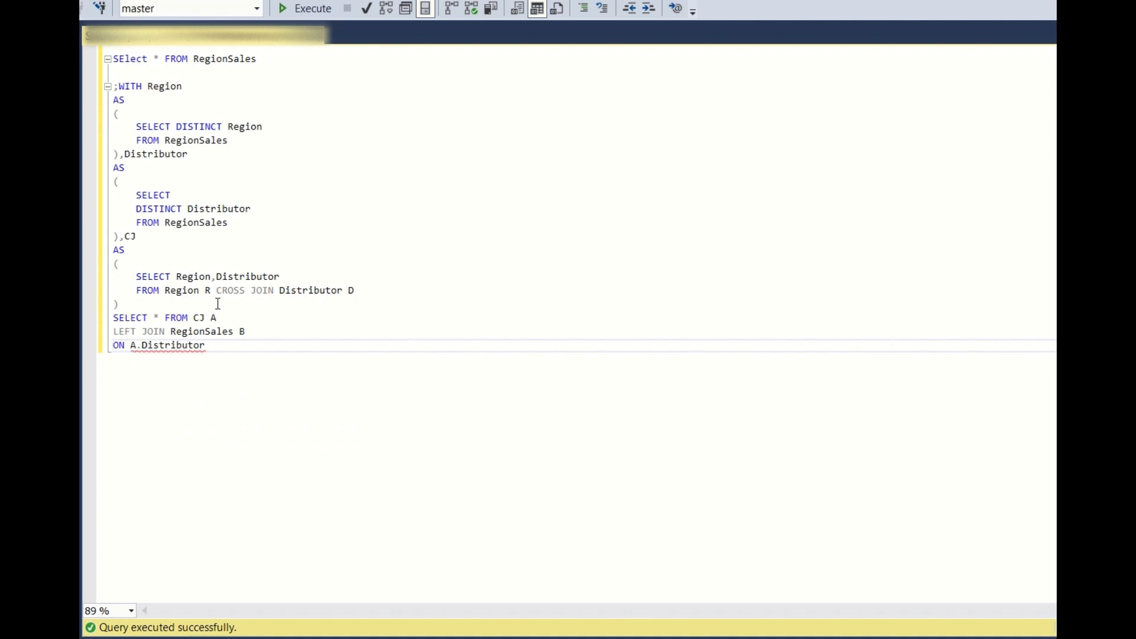
type("=B")
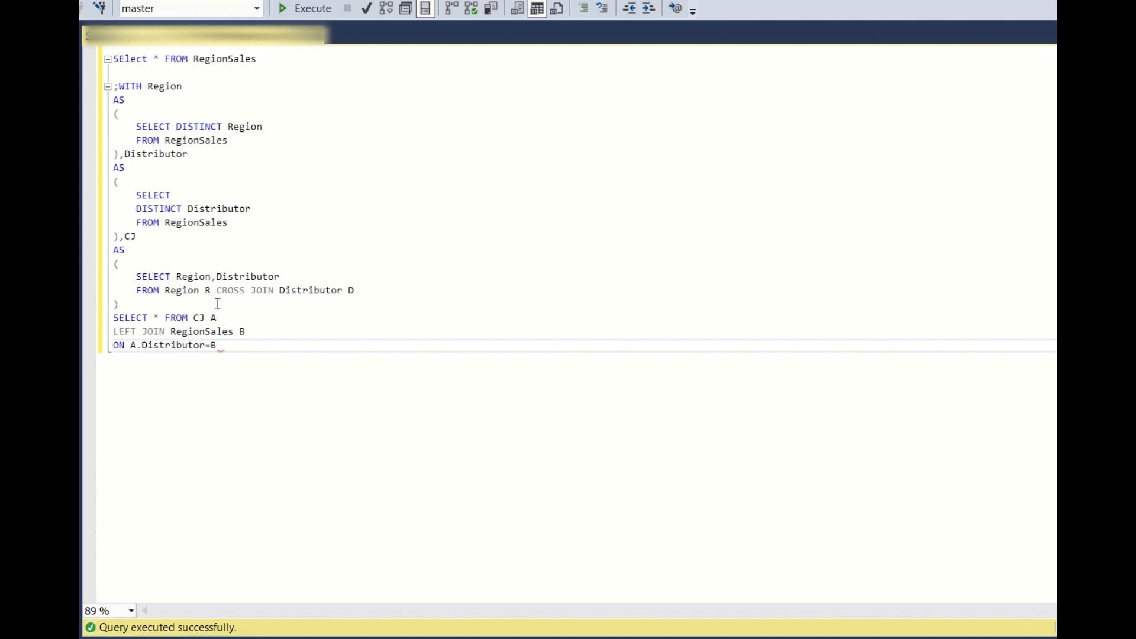
type("Distributor")
type("AND A.")
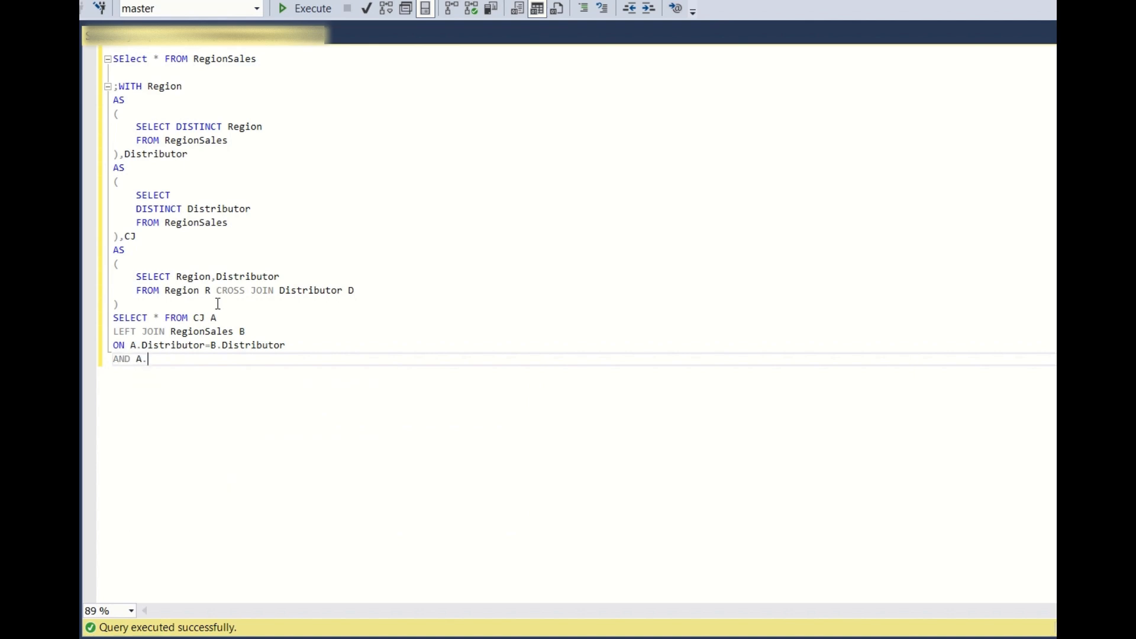
type("Region=")
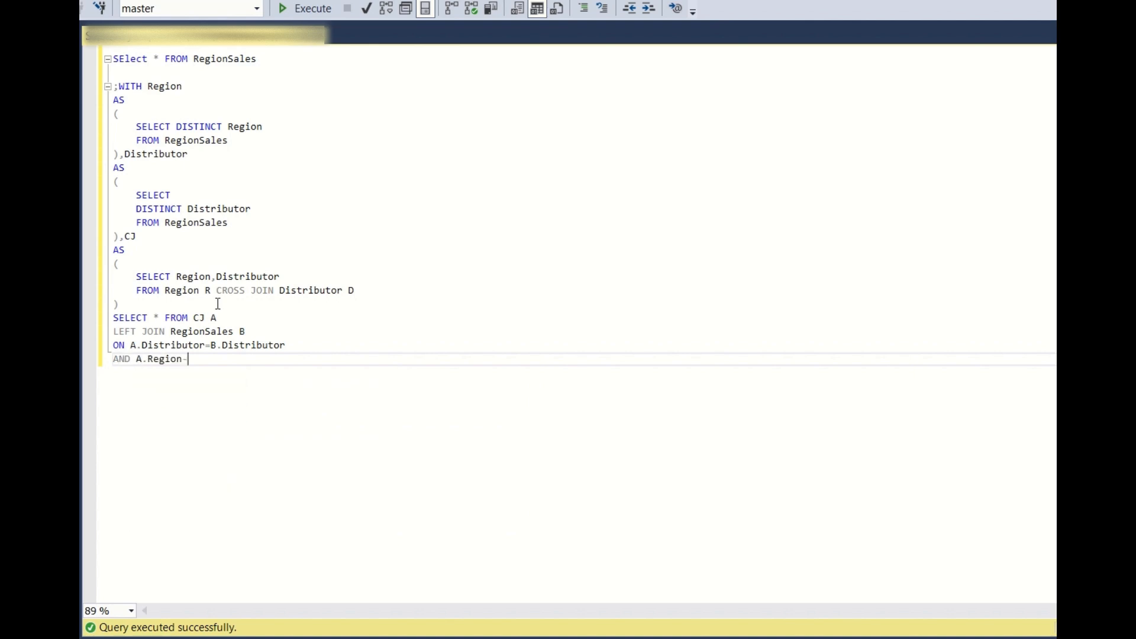
type("=B.Region")
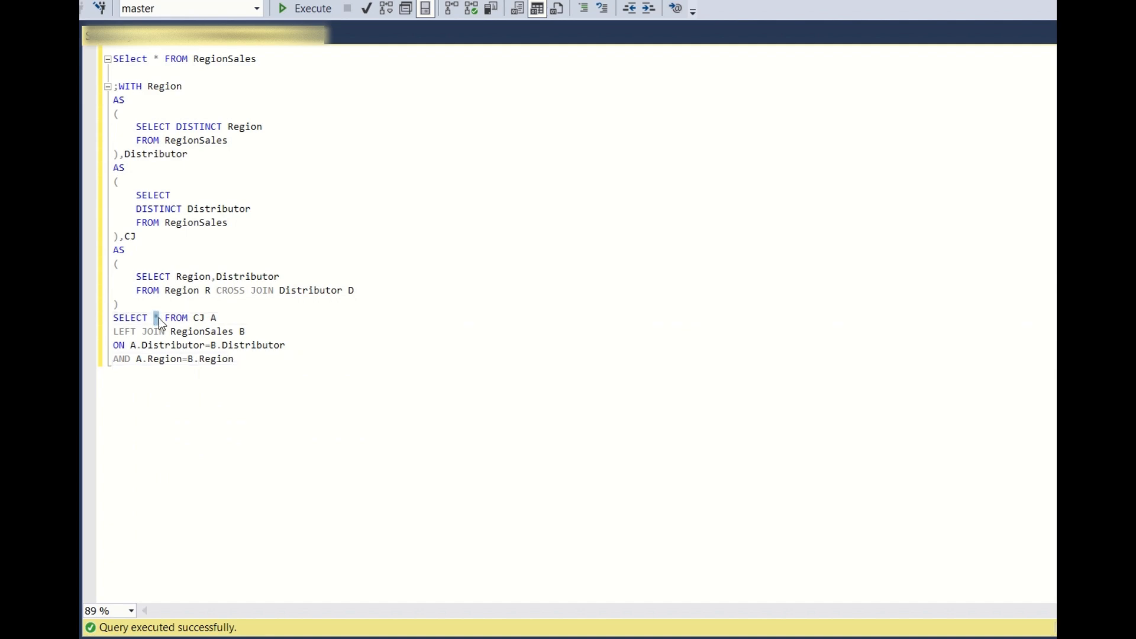
Change the column list to CJ.Region, CJ.Distributor, B.Sales
type("CJ.")
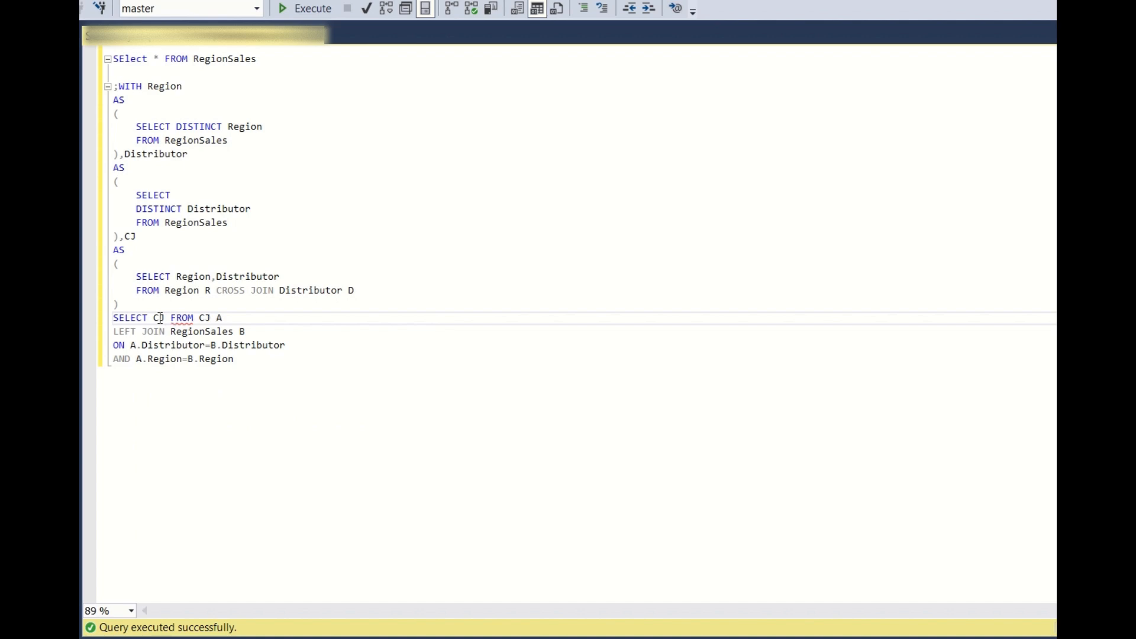
type(".Region,")
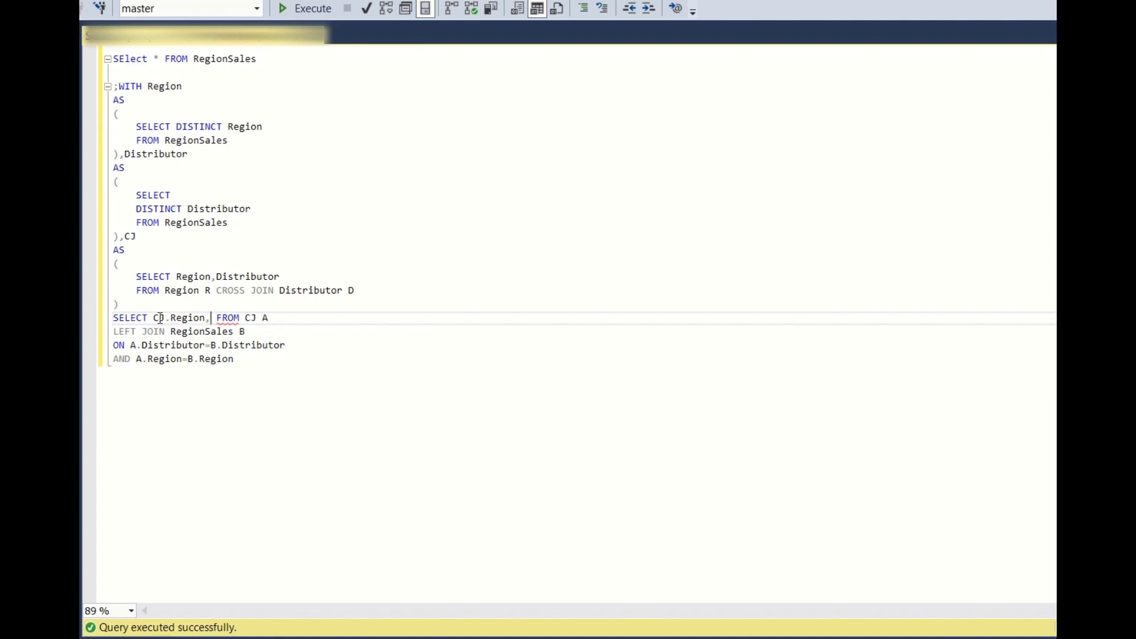
type("CJ.Distributor,")
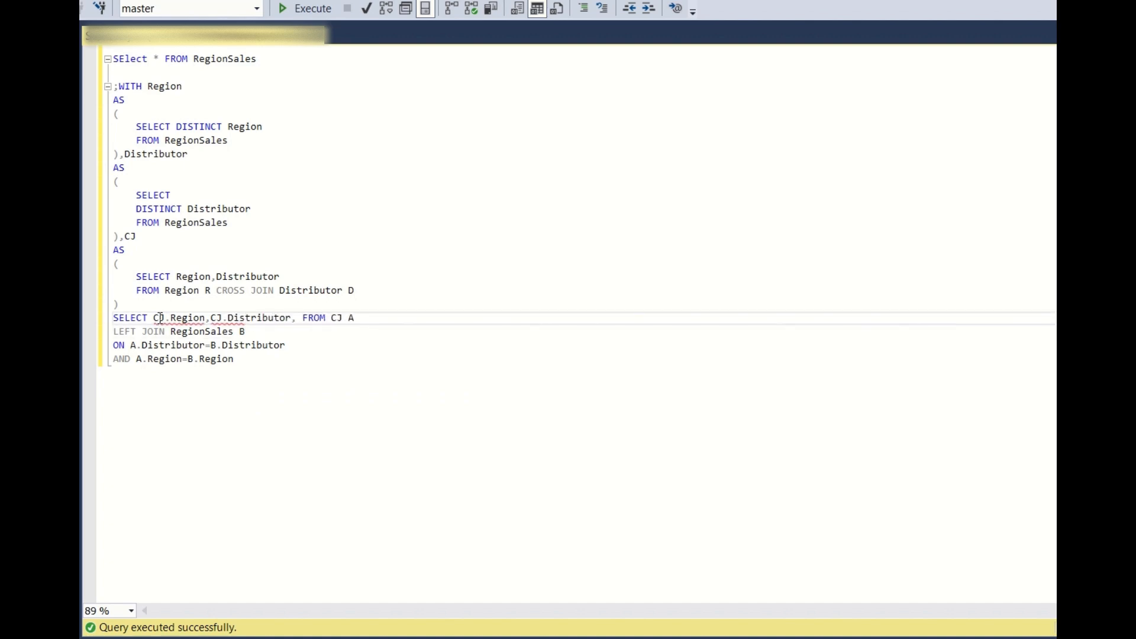
type("B.Sales")
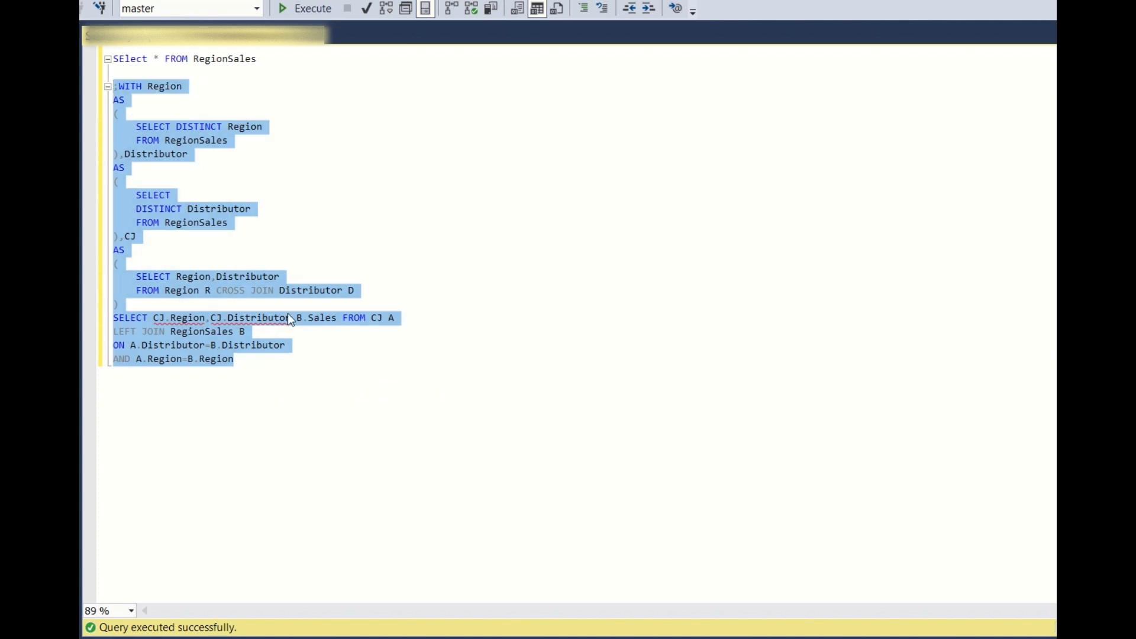
Run the joined CTE query, then hide the results pane
left_click(151, 318)
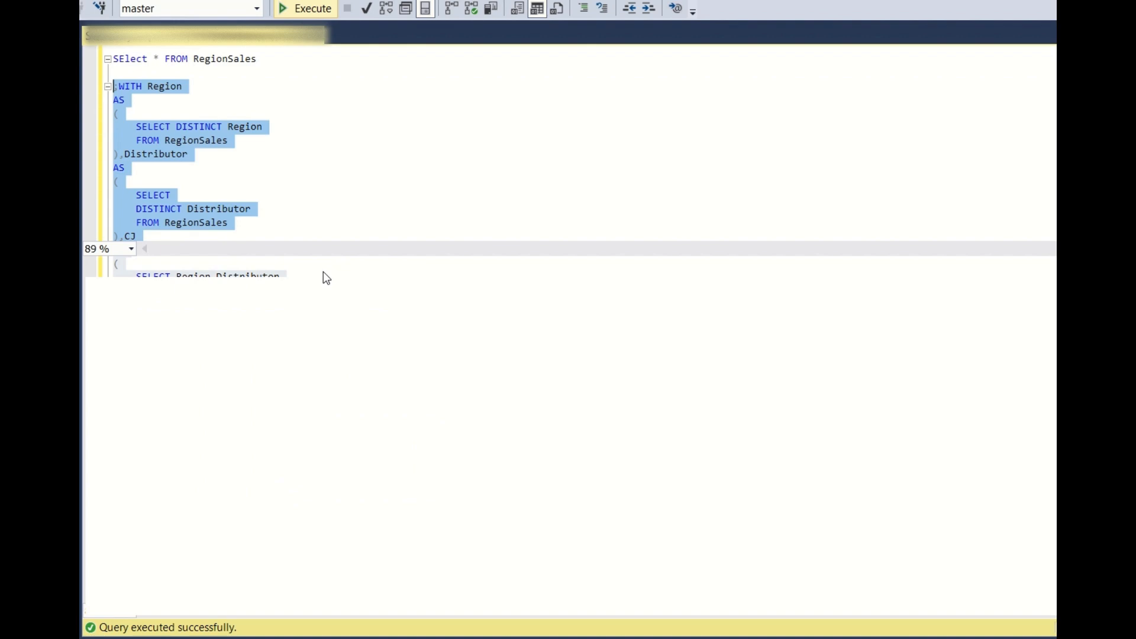
left_click(312, 8)
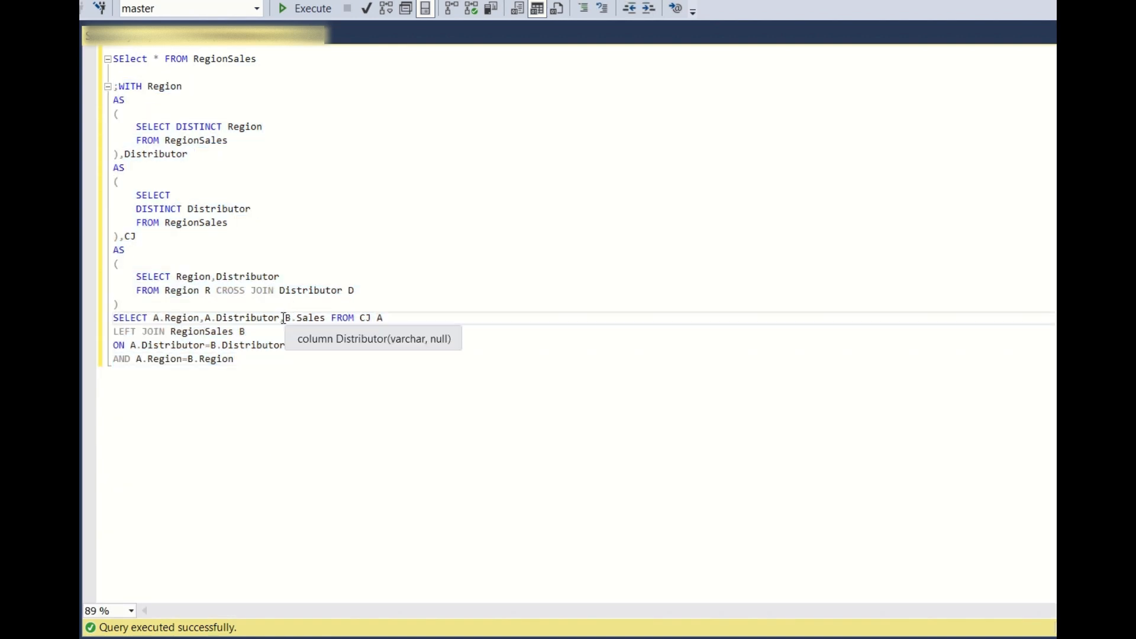
Wrap B.Sales in ISNULL(B.Sales,0) AS Sales, run it, and hide the results
type("ISNULL(")
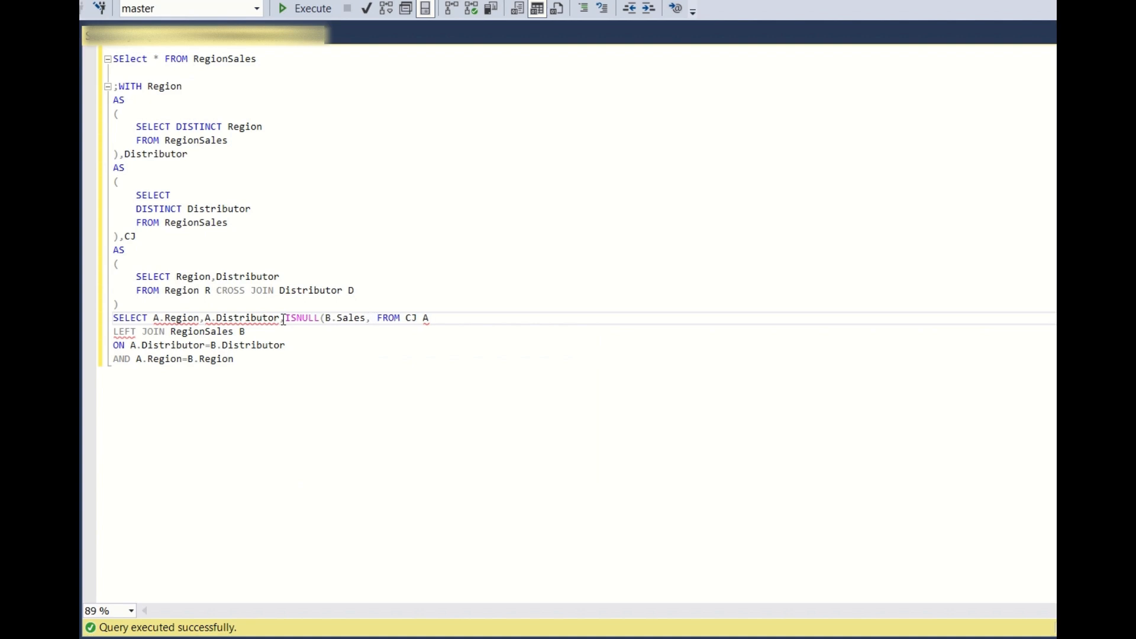
type("0) AS Sale")
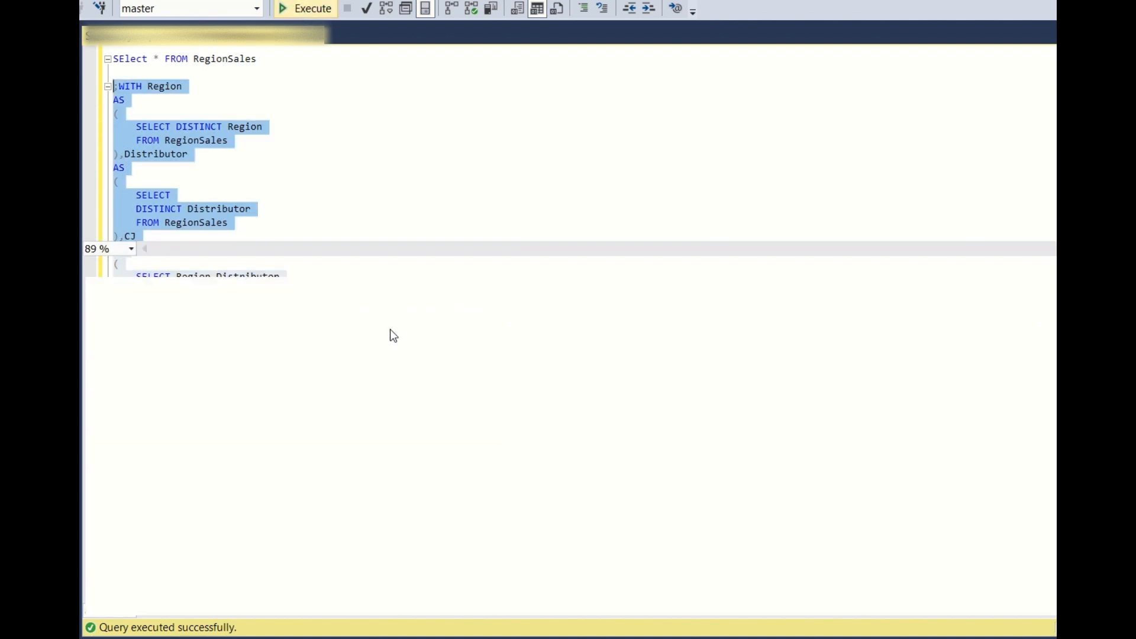
left_click(305, 8)
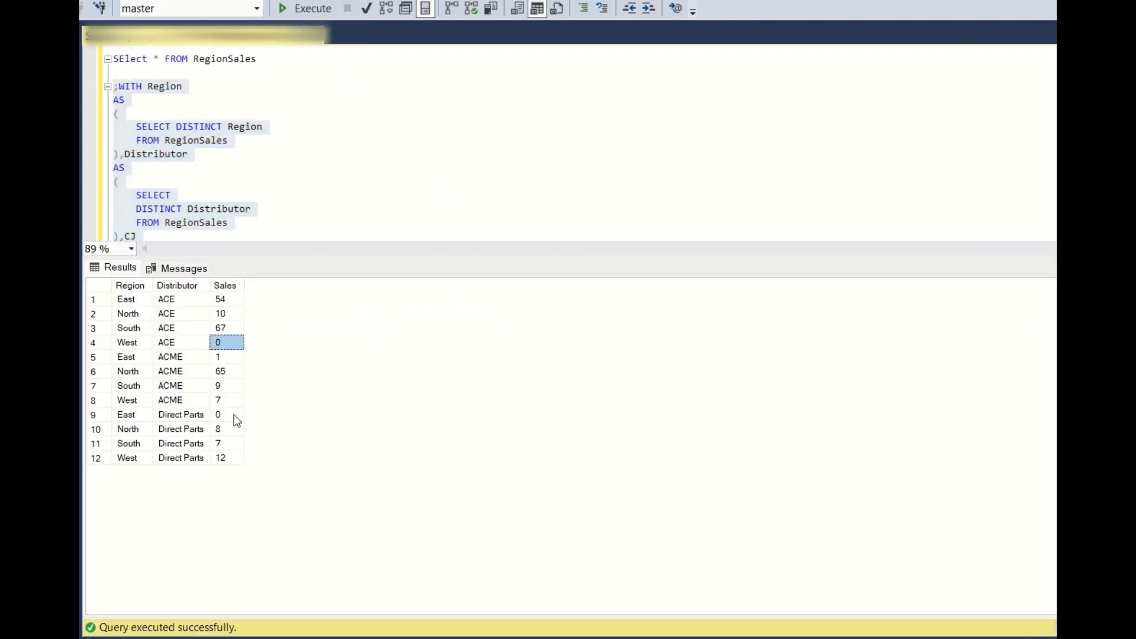
left_click(226, 414)
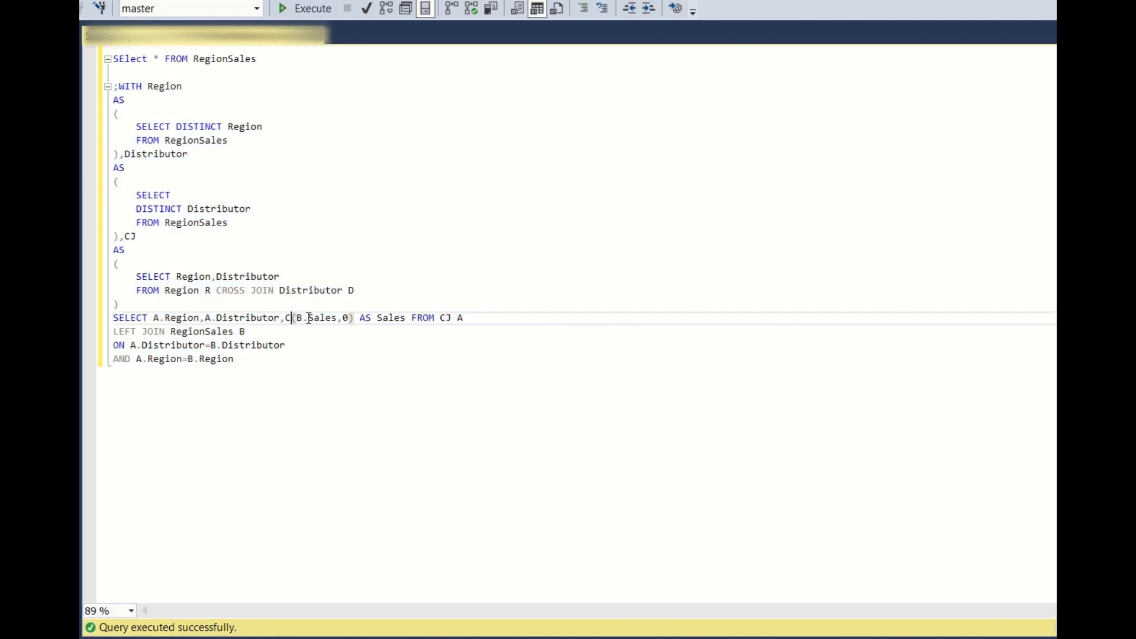
Replace ISNULL with COALESCE(B.Sales,0) AS Sales, rerun, and hide the results
type("OALESCE")
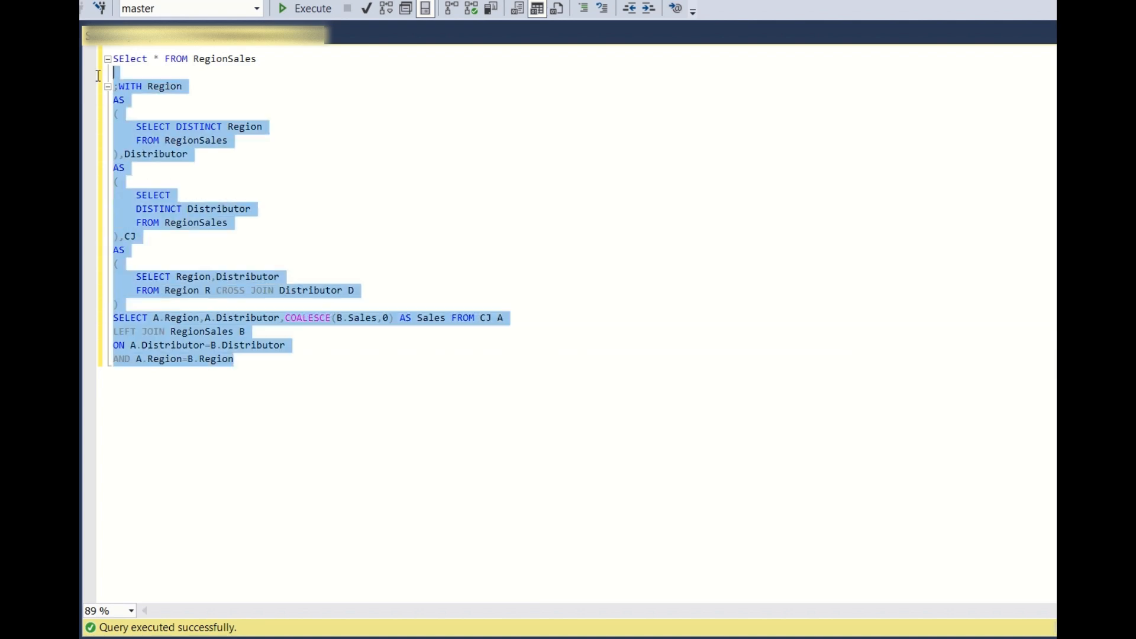
mouse_move(322, 21)
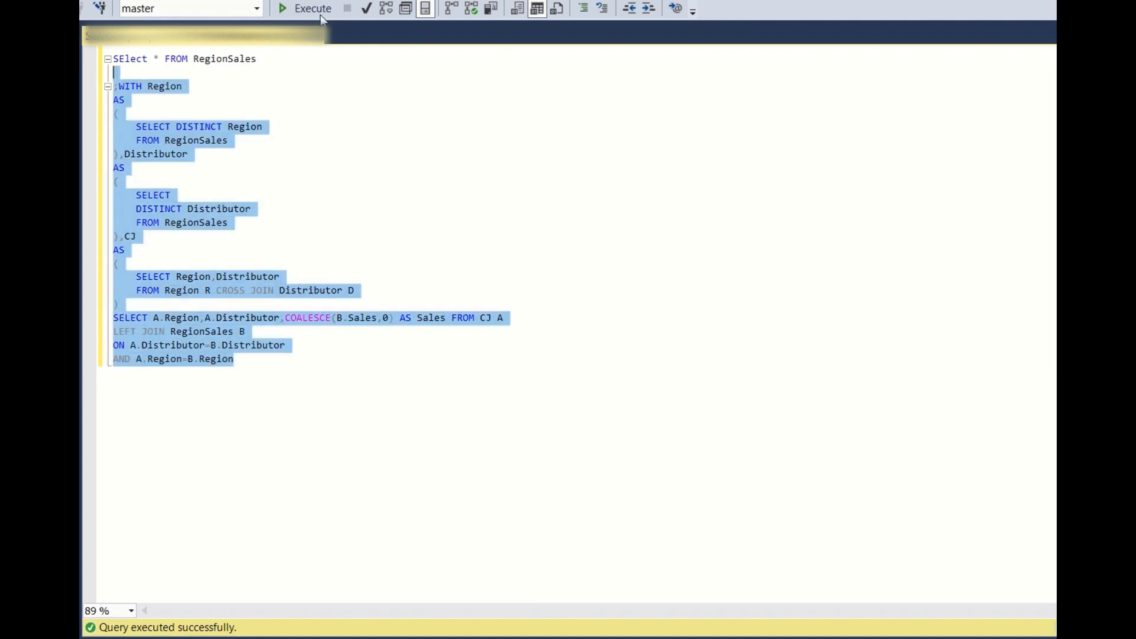
left_click(303, 8)
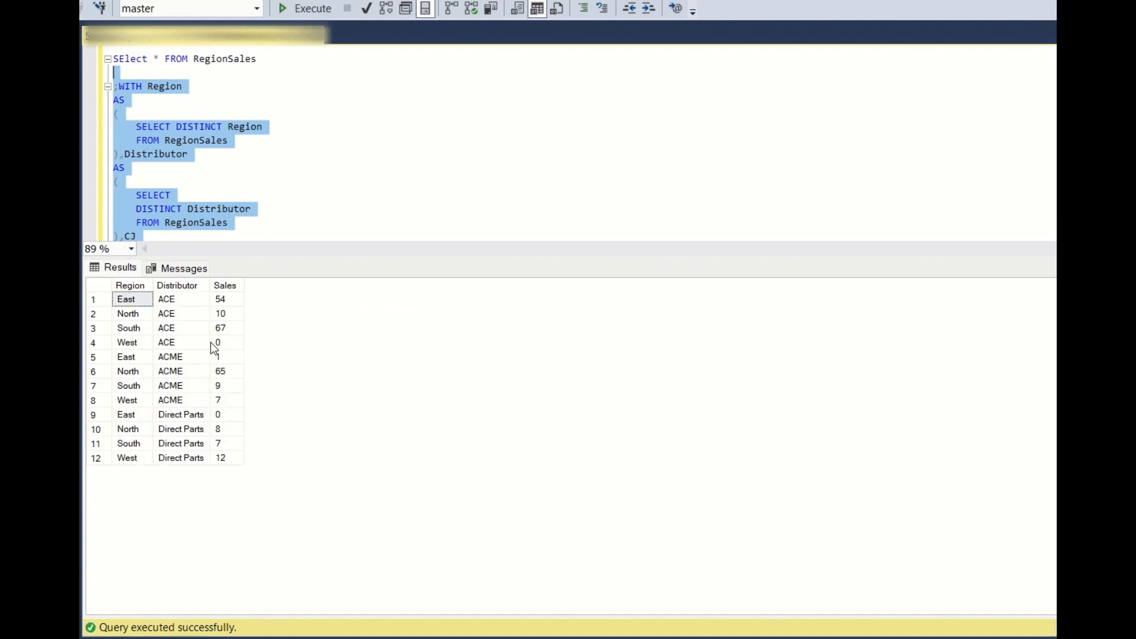
left_click(226, 342)
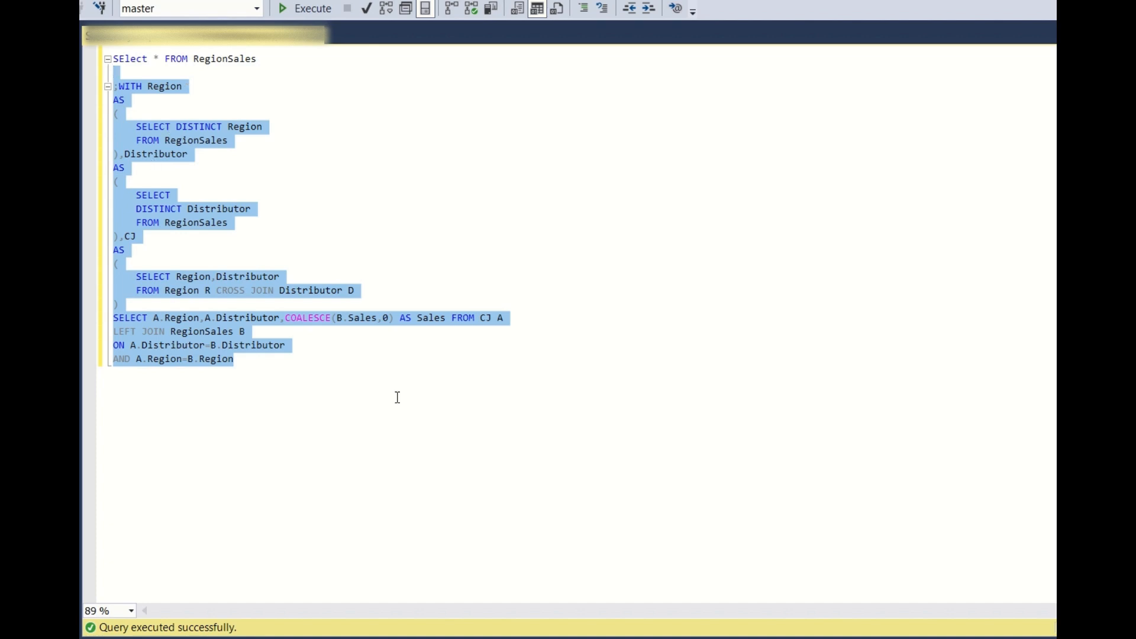
mouse_move(393, 393)
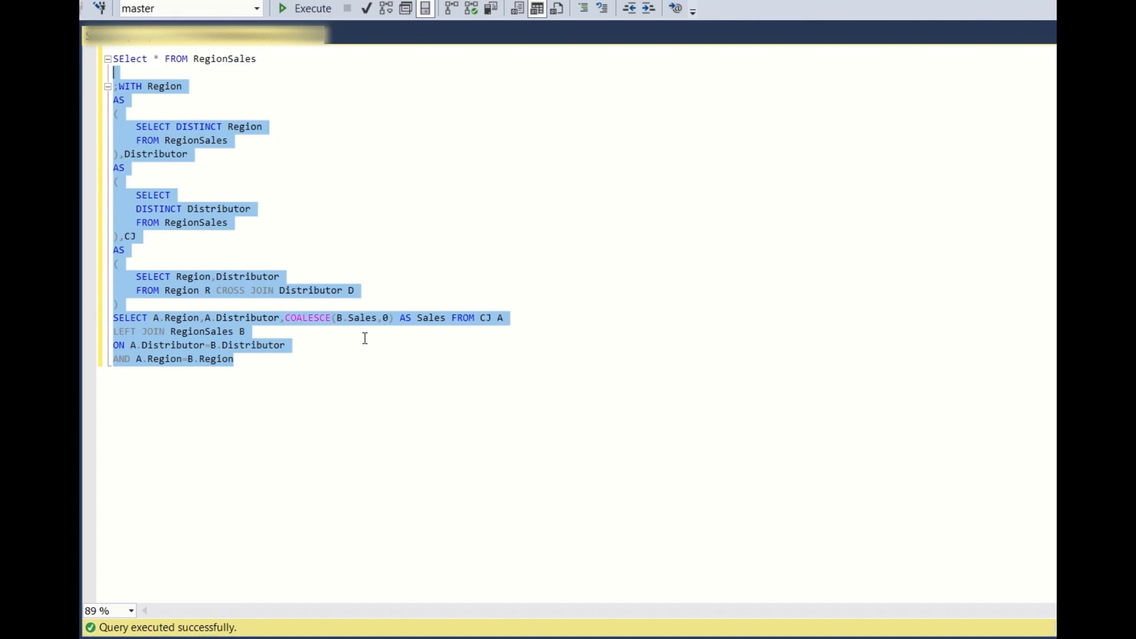
mouse_move(364, 340)
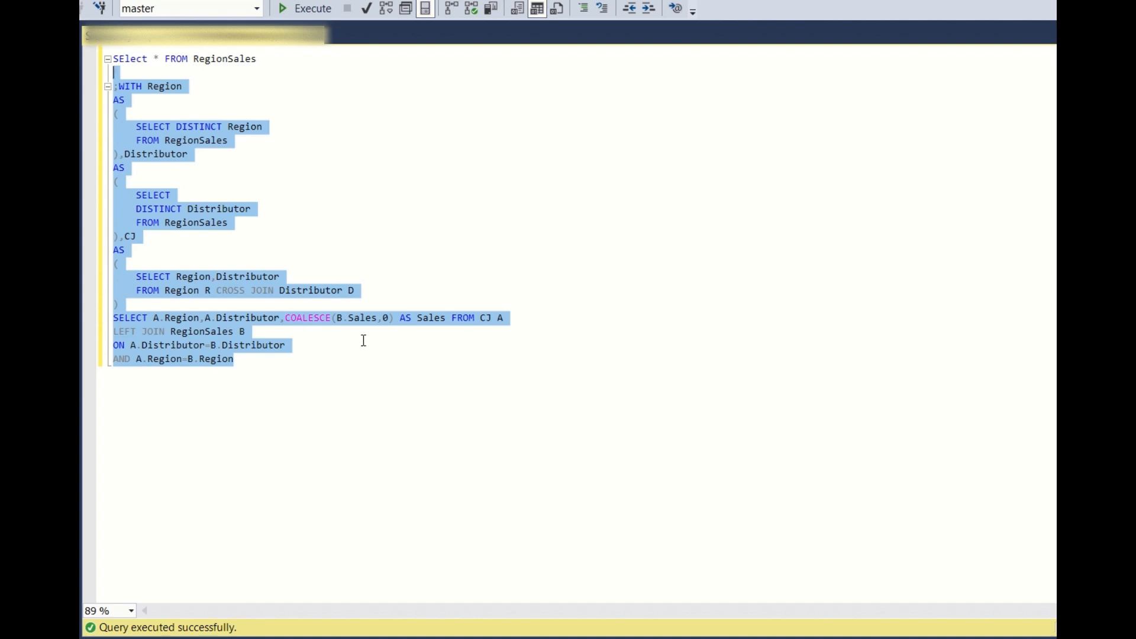